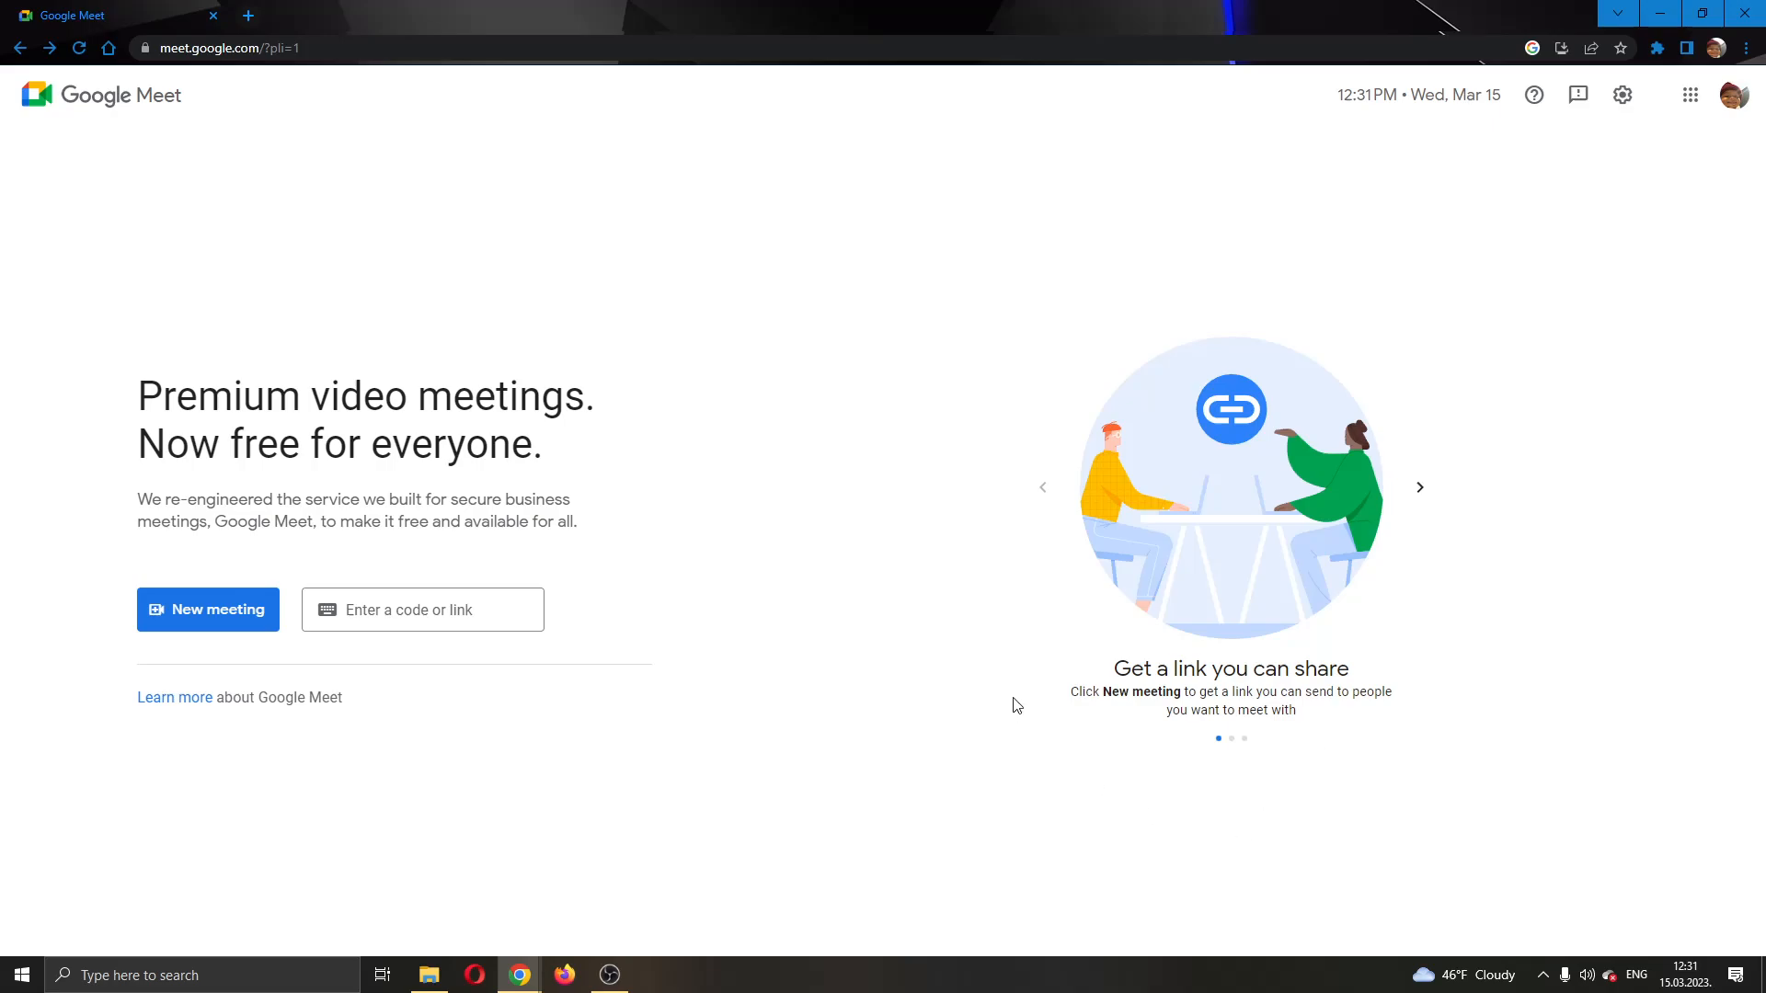
mouse_move(873, 603)
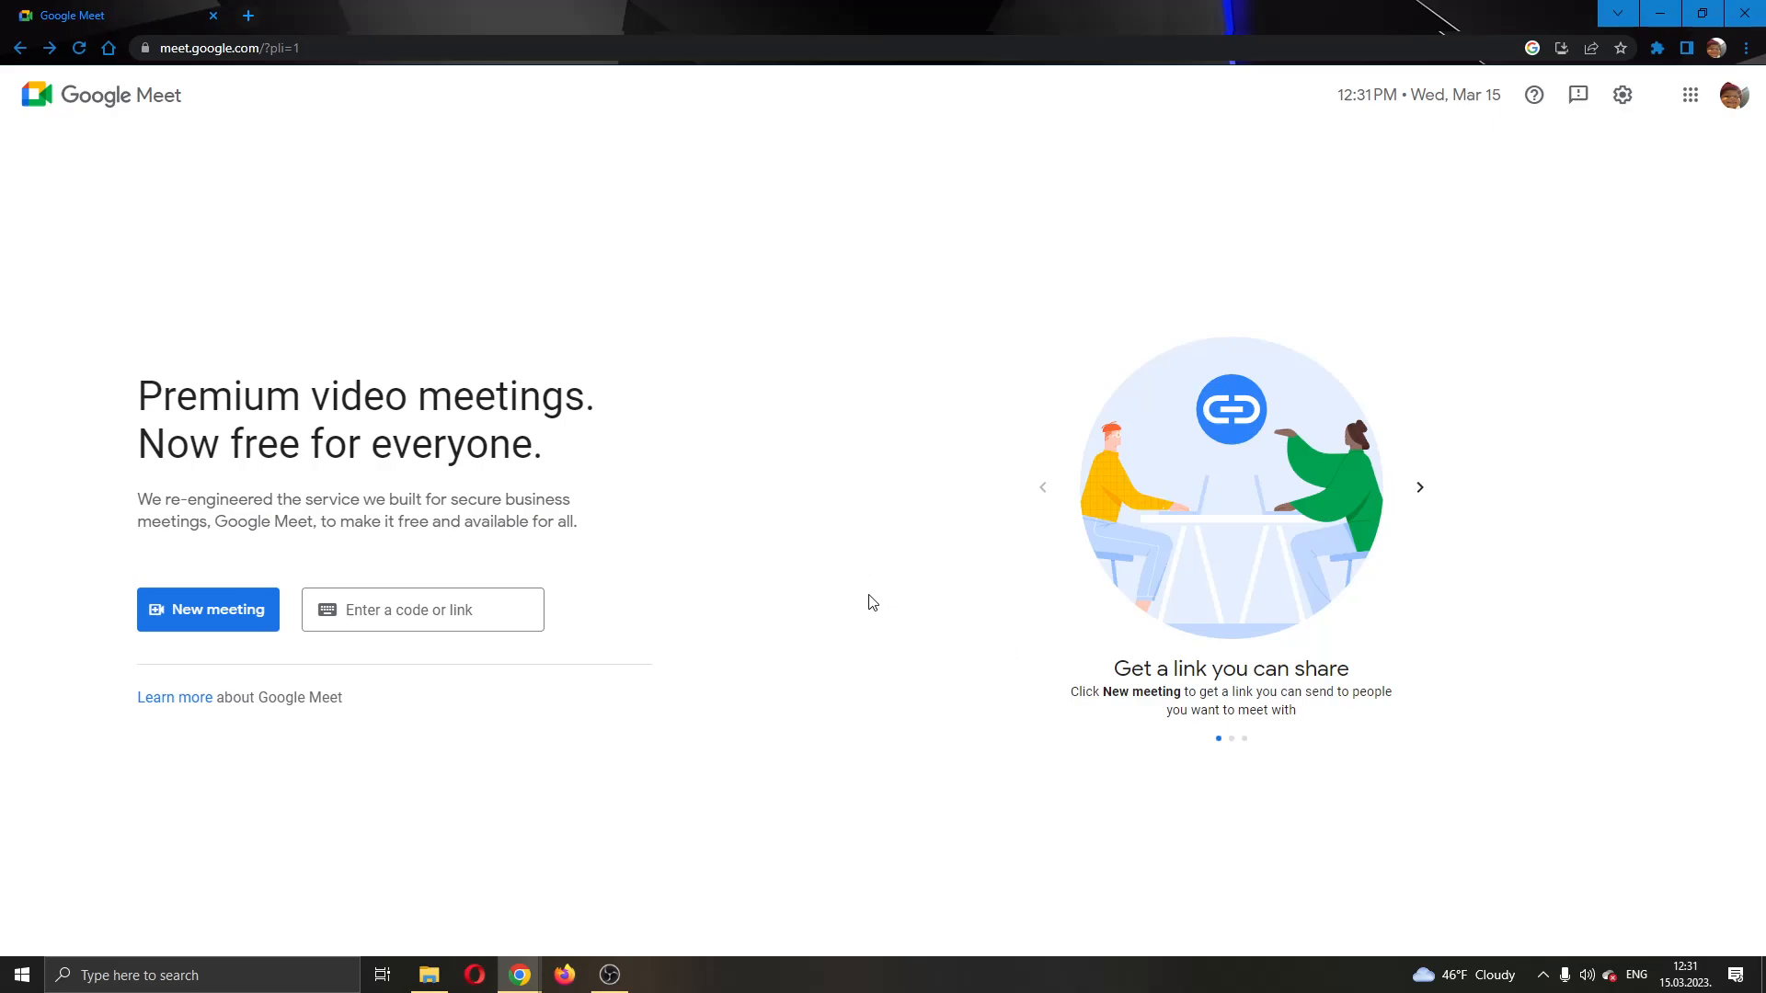
mouse_move(758, 310)
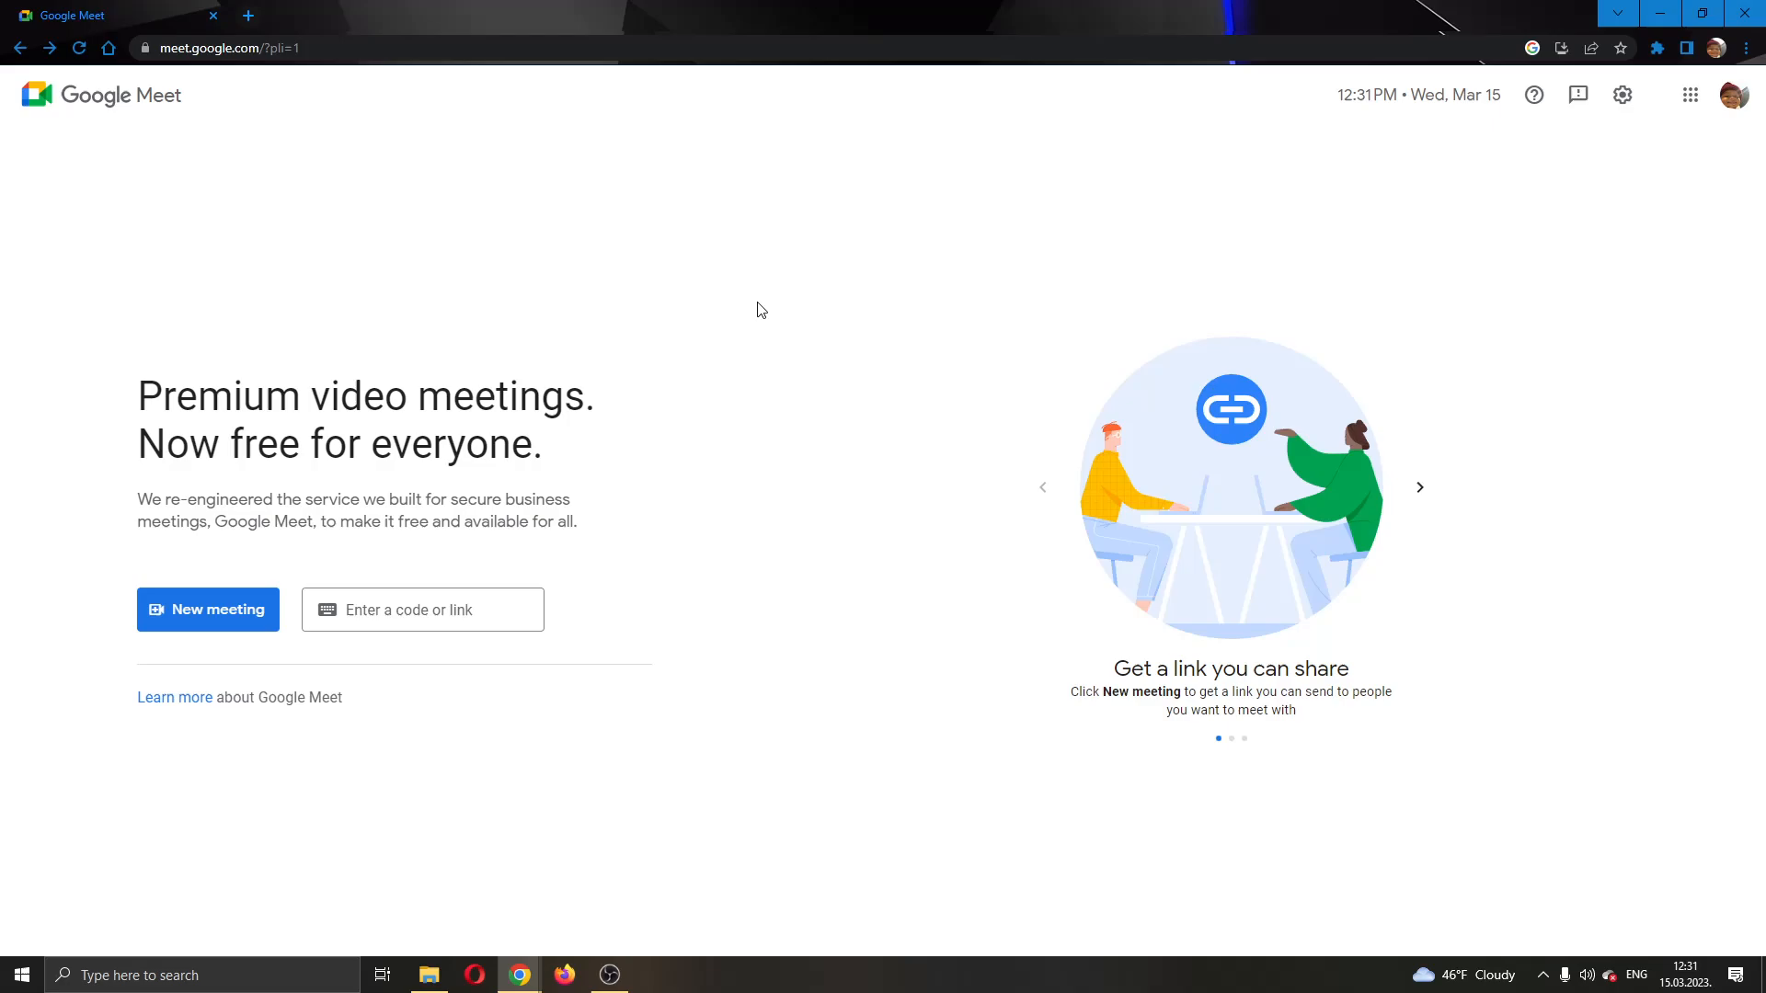
mouse_move(839, 330)
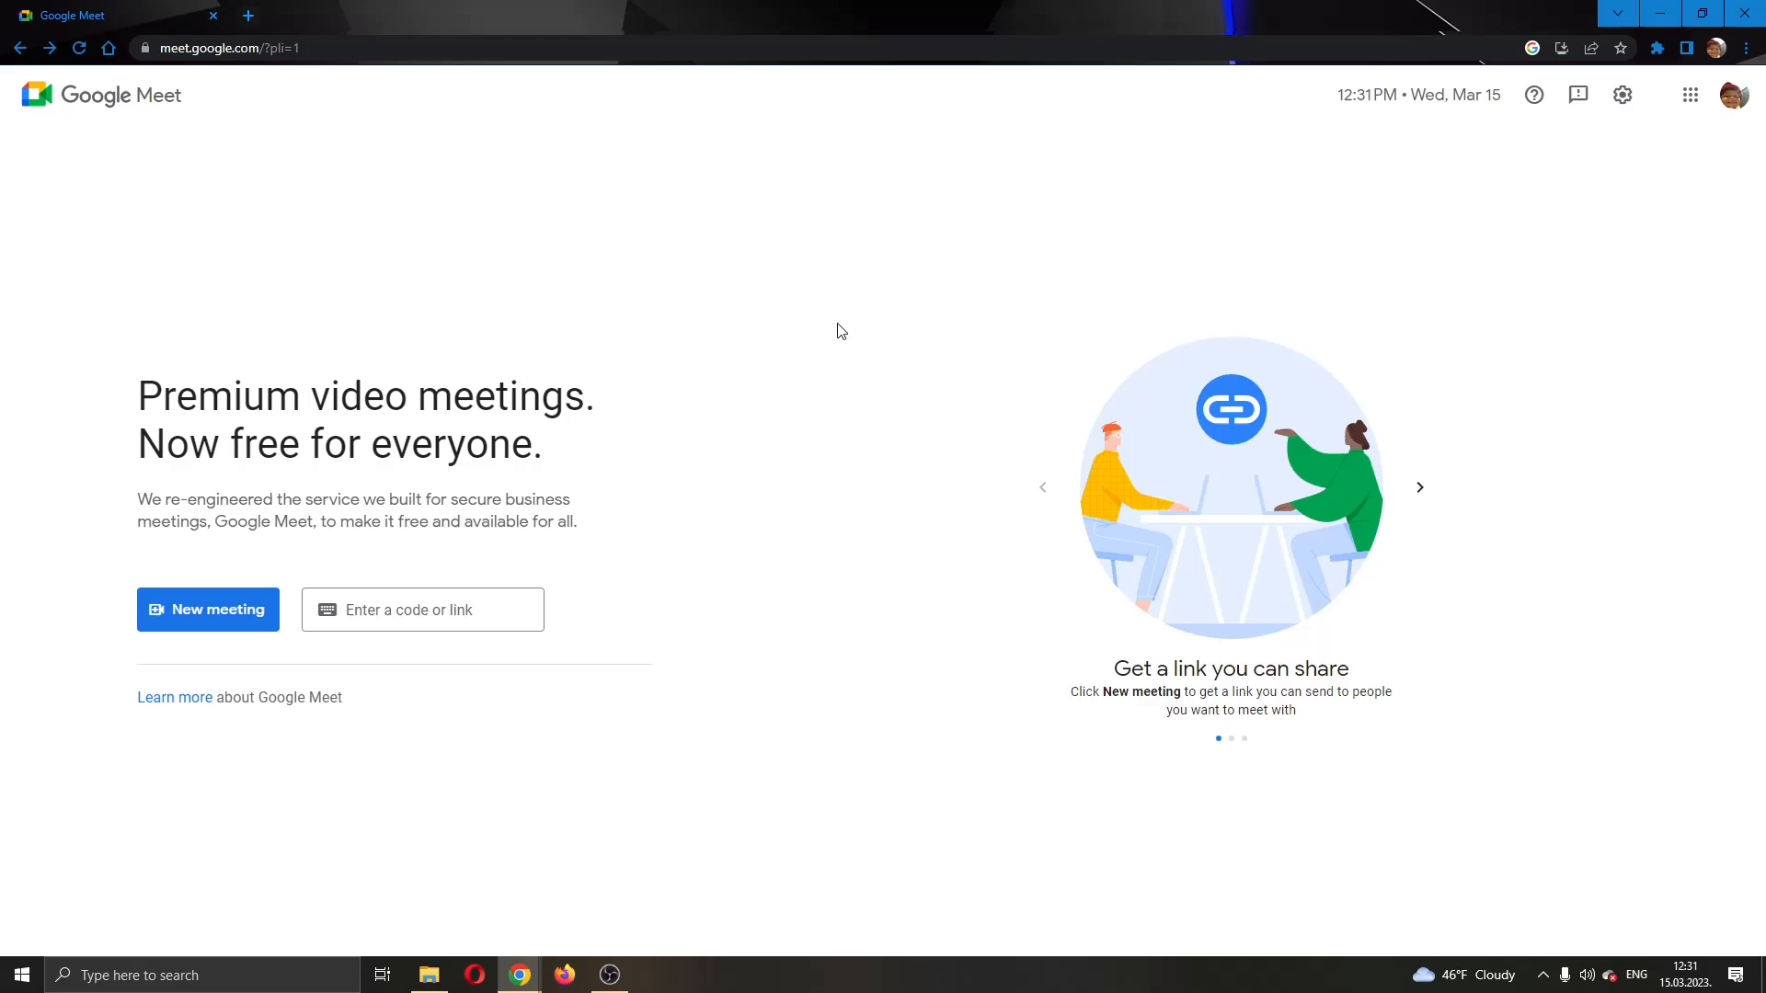
mouse_move(822, 350)
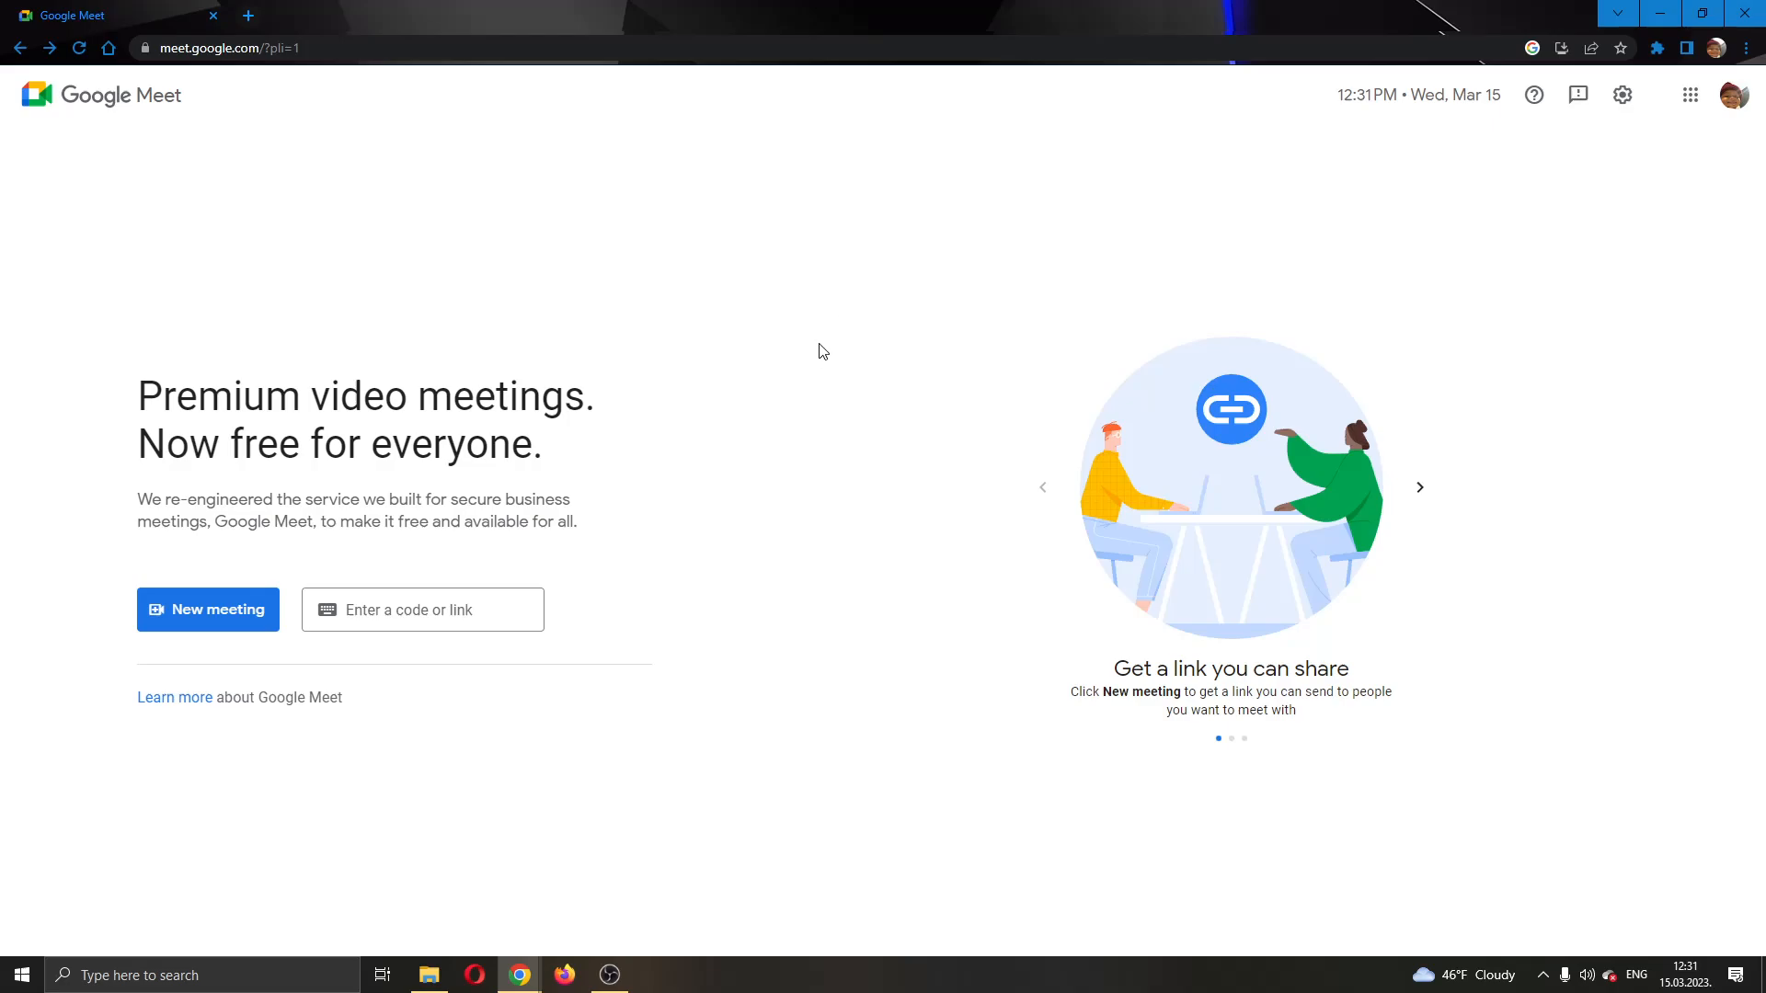
mouse_move(823, 370)
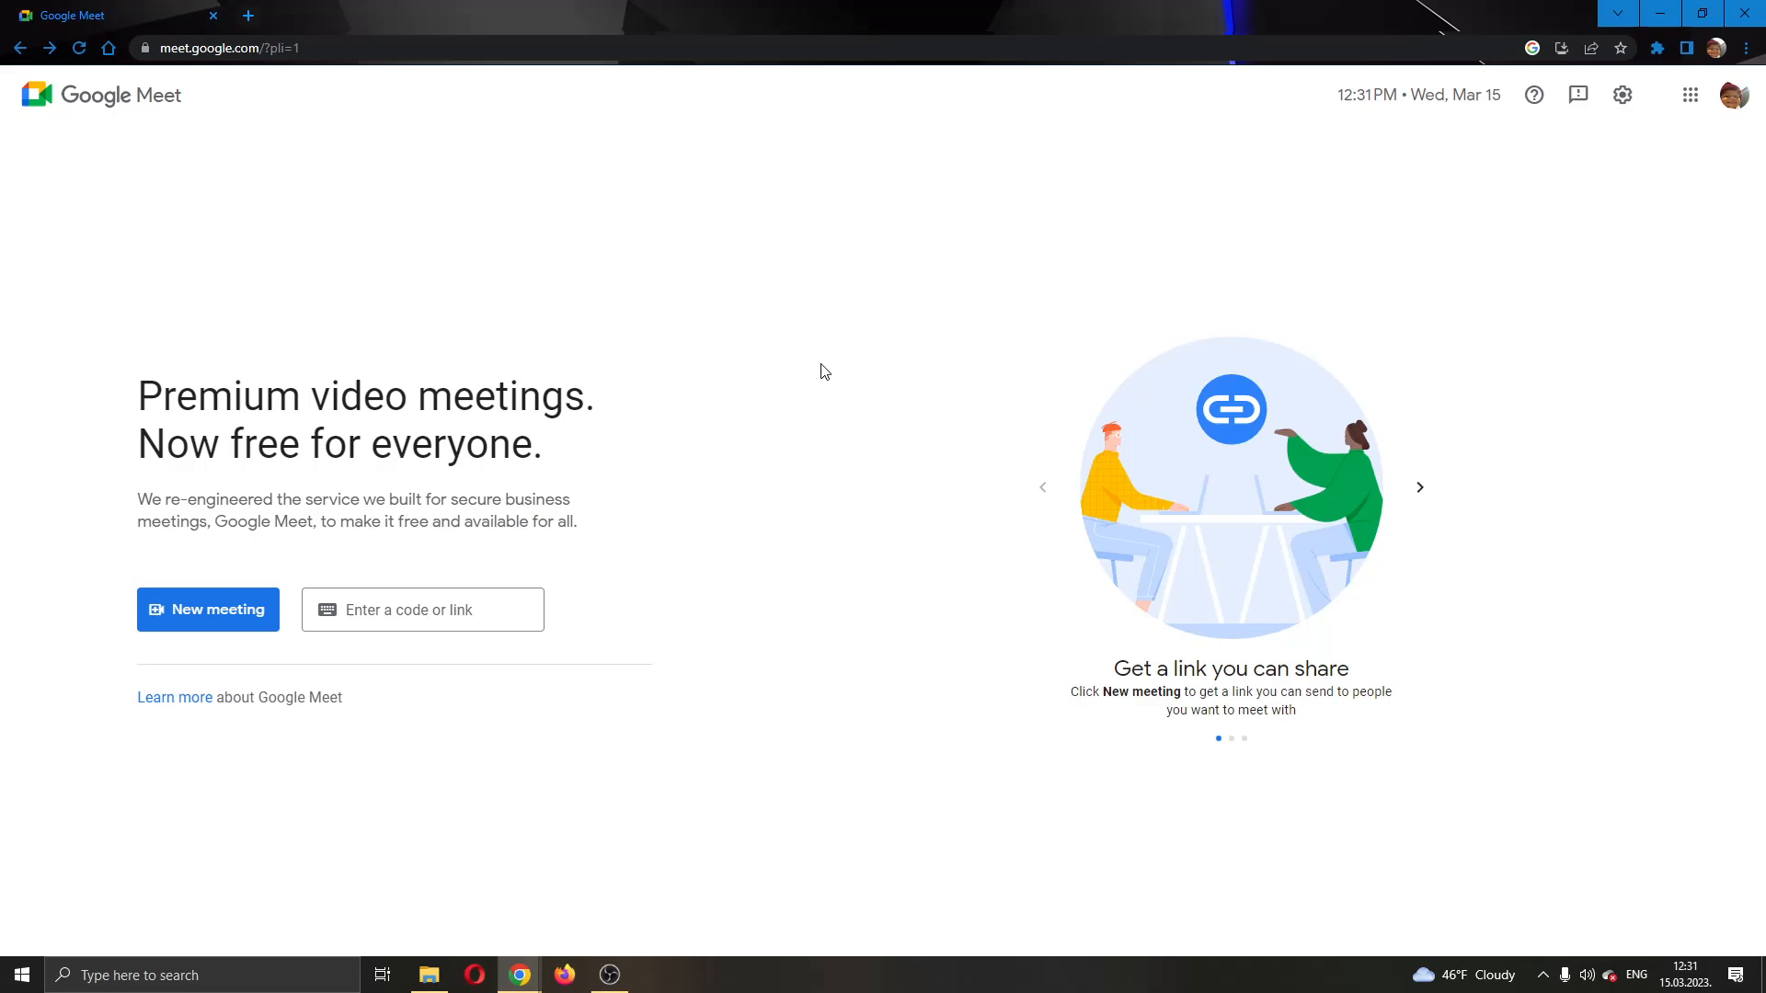
mouse_move(862, 518)
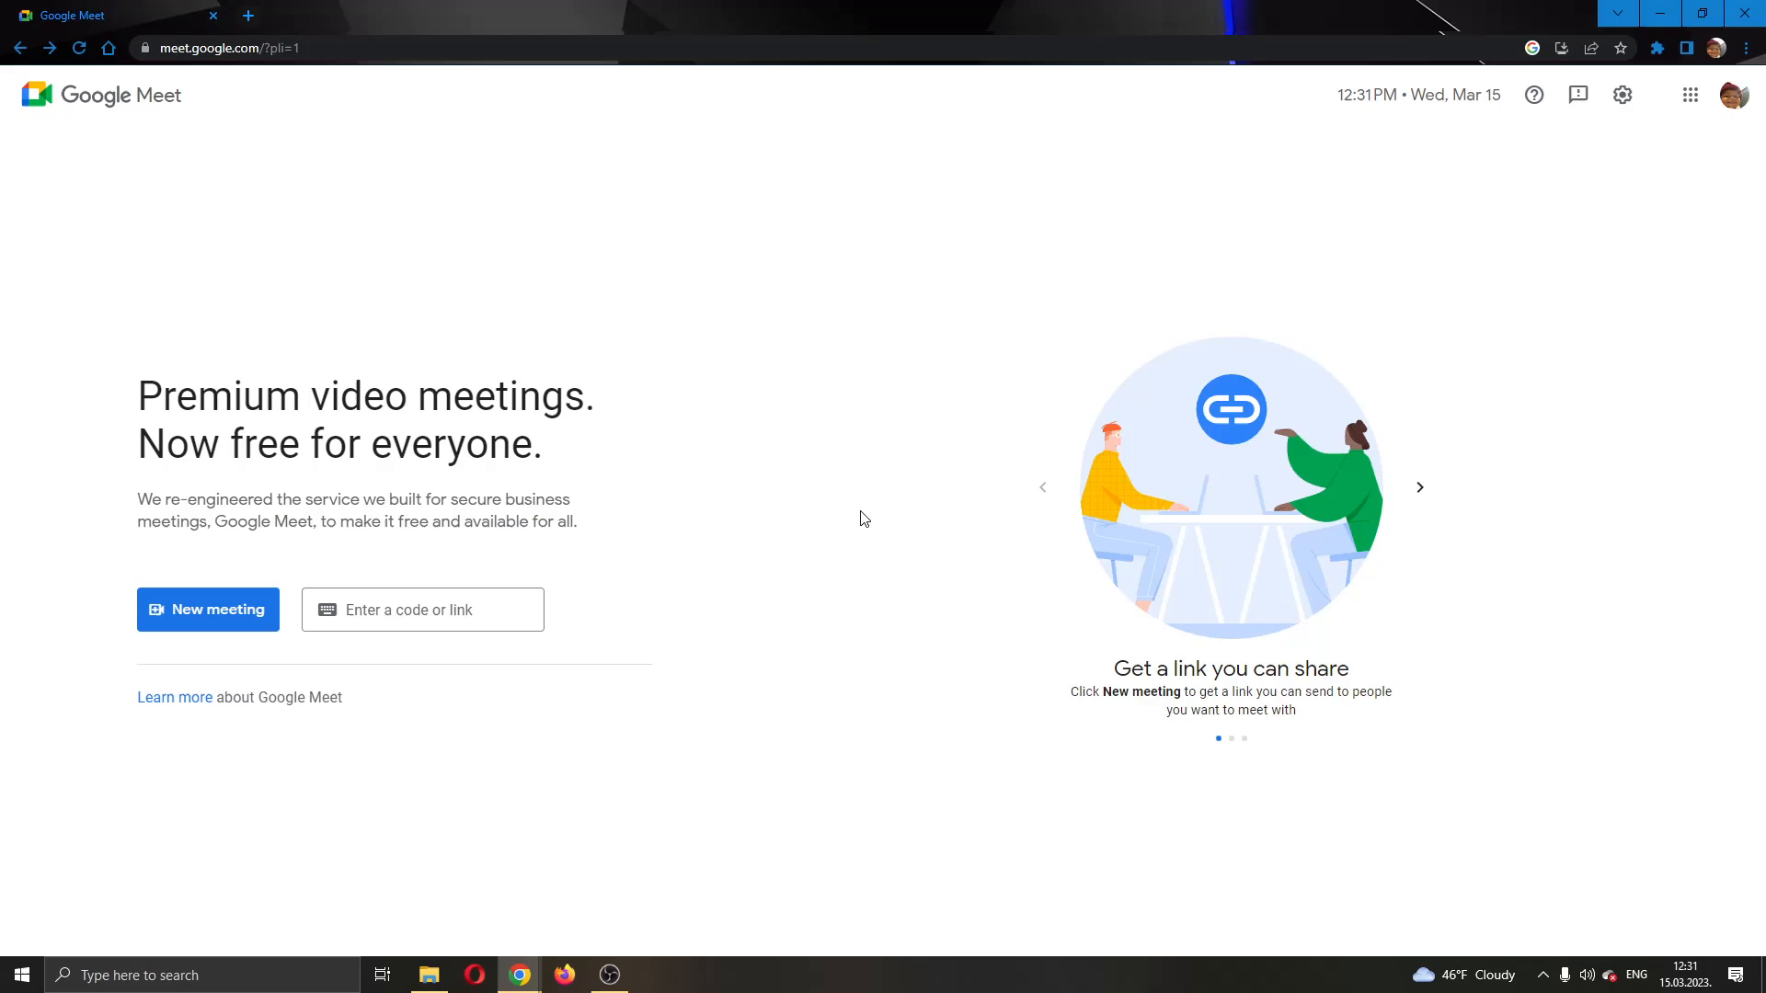
mouse_move(568, 294)
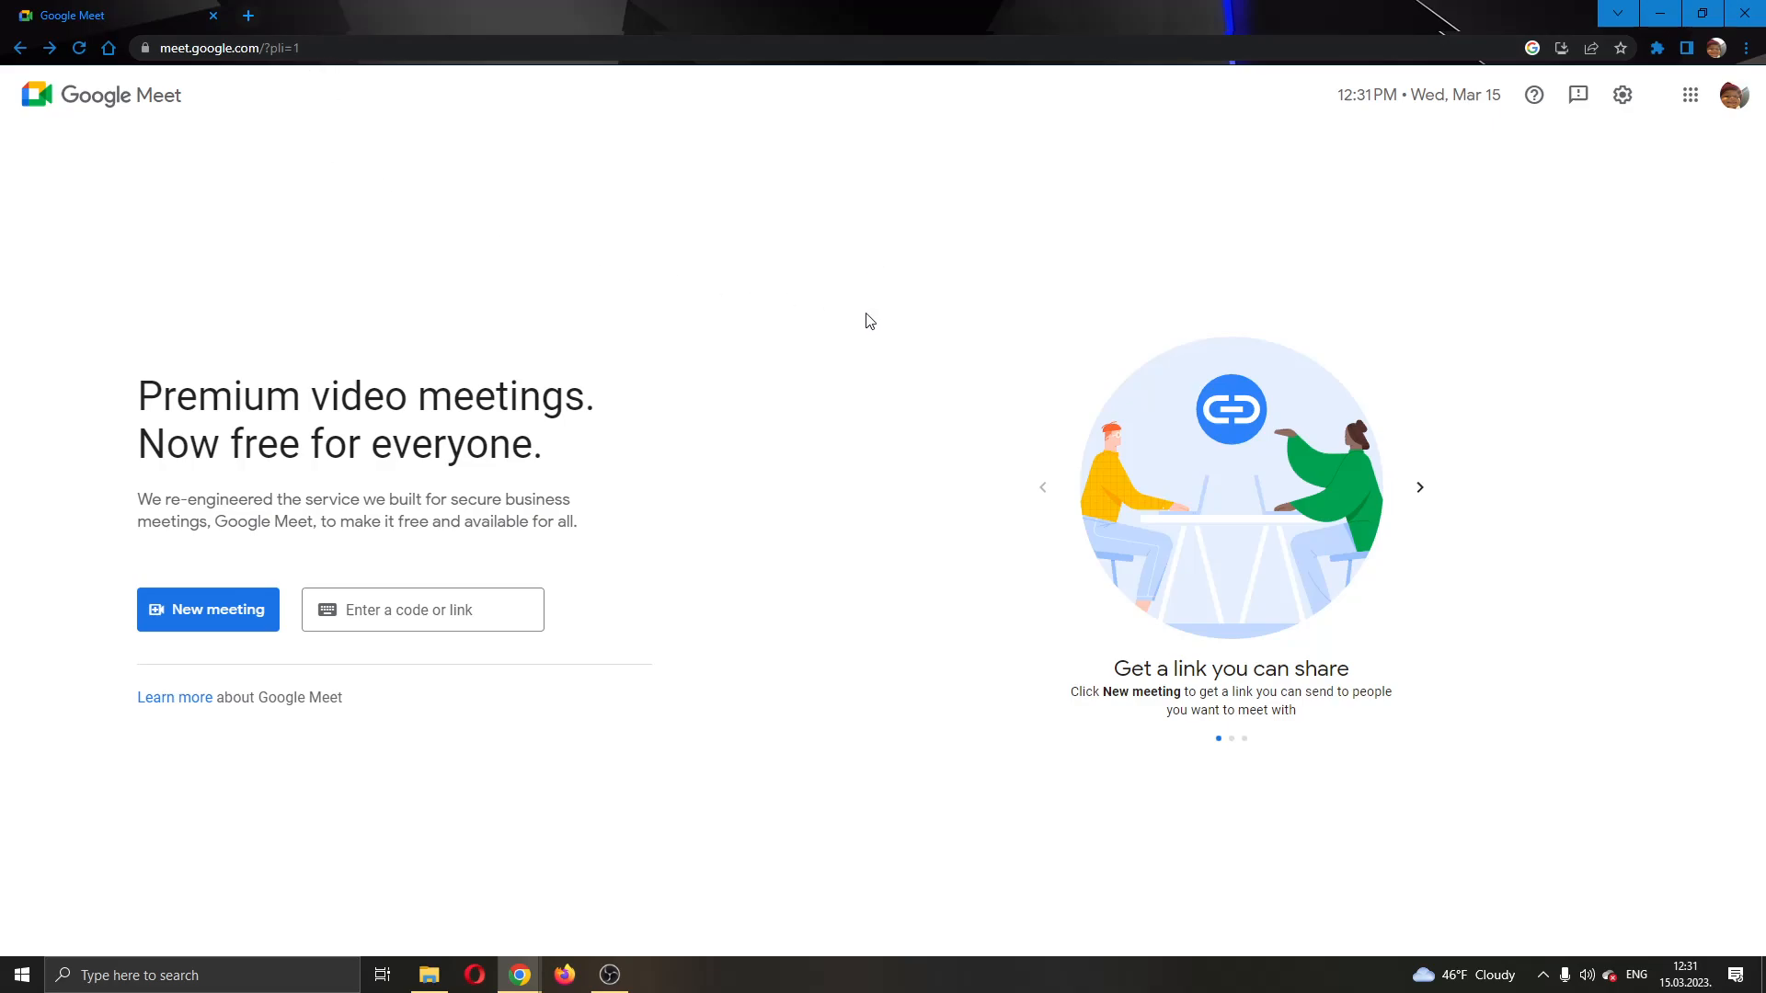
mouse_move(918, 463)
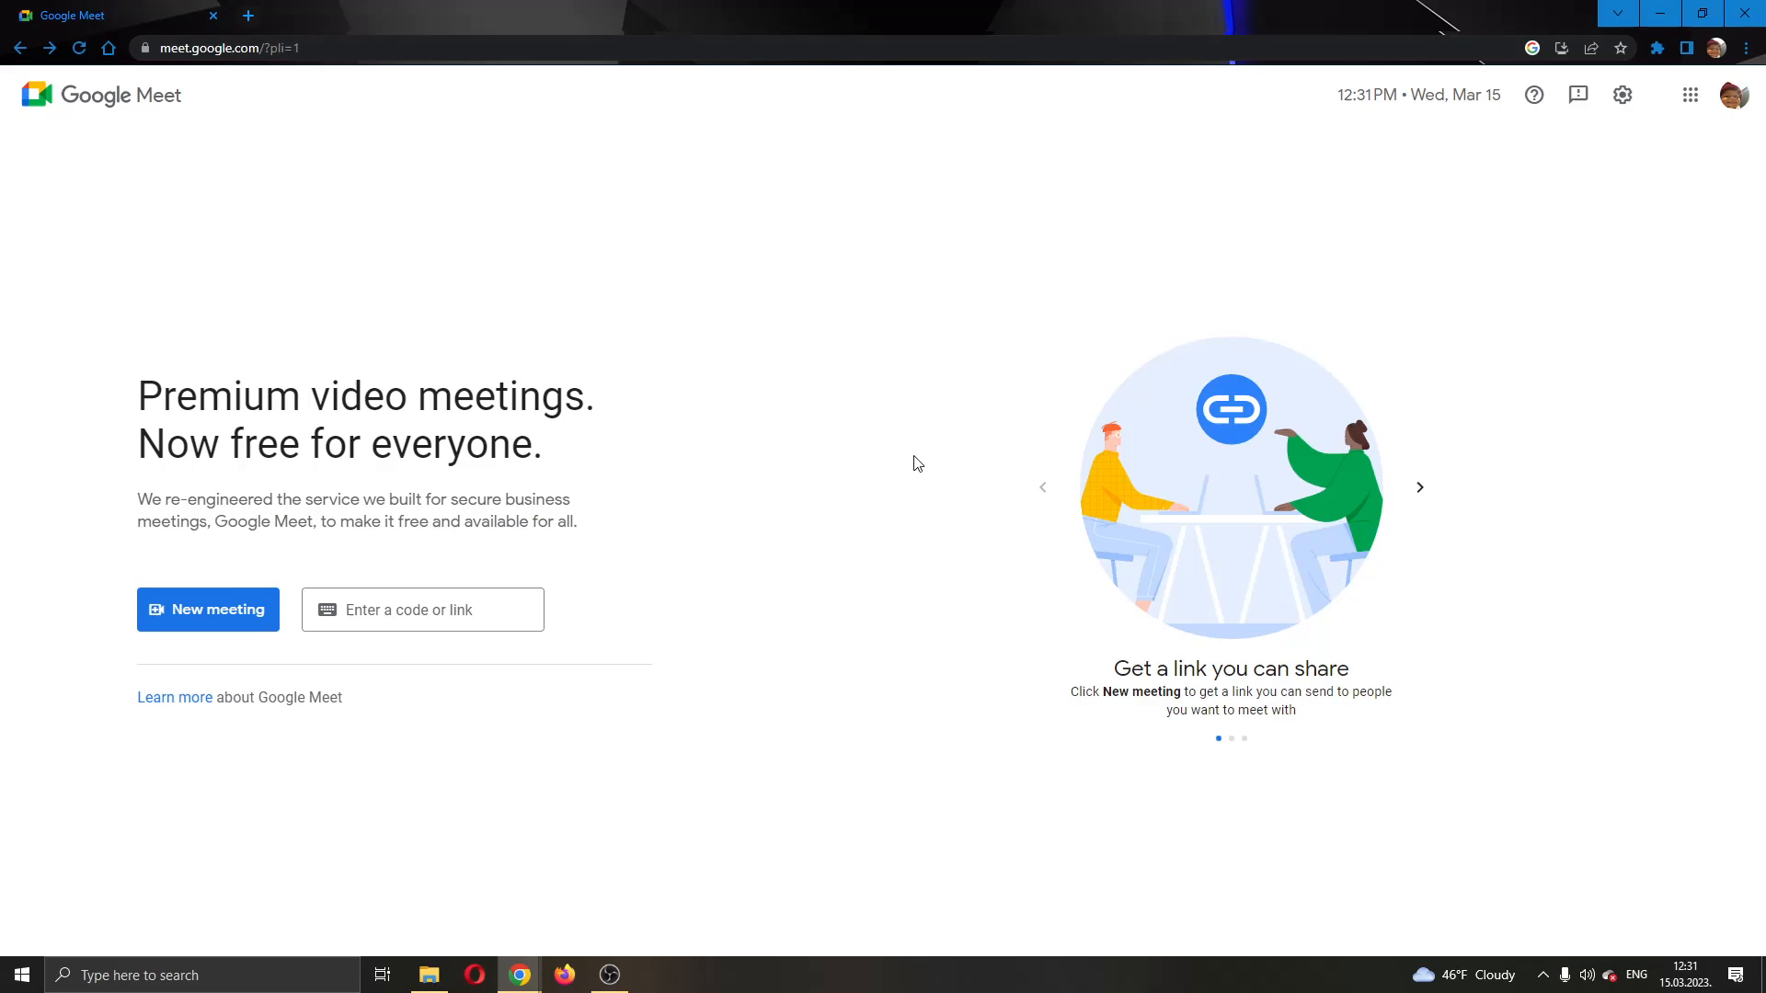
mouse_move(908, 533)
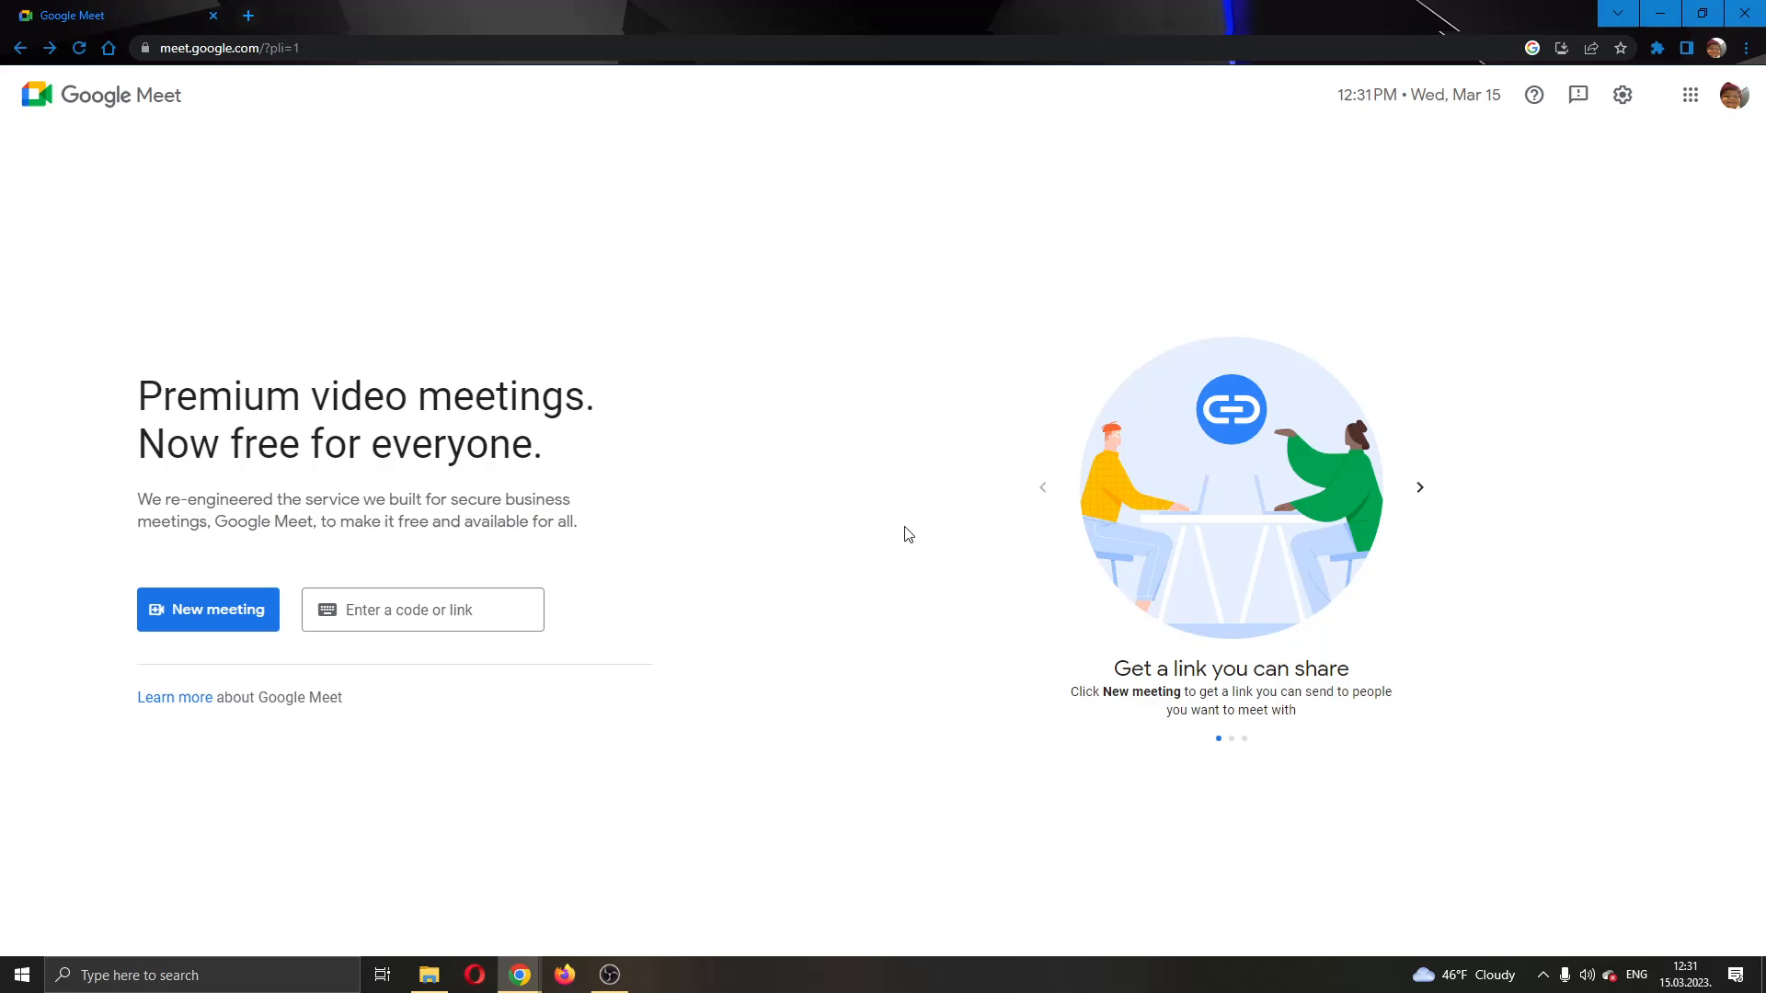
mouse_move(569, 552)
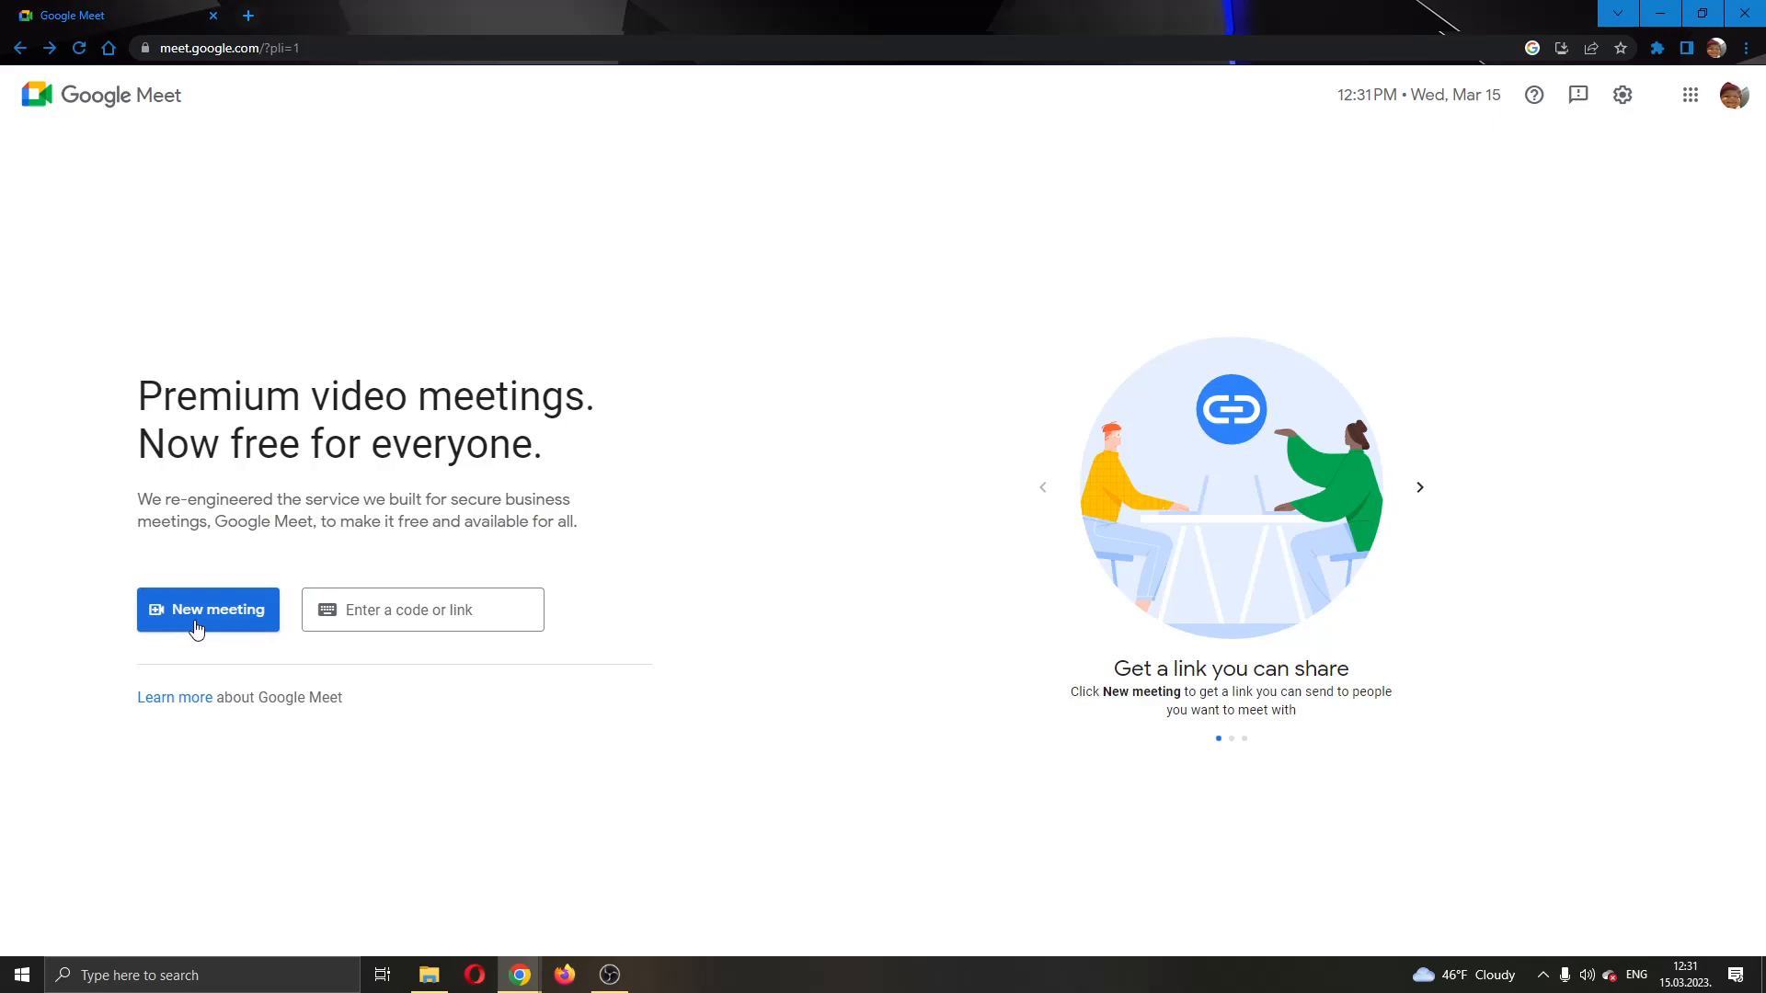
left_click(207, 609)
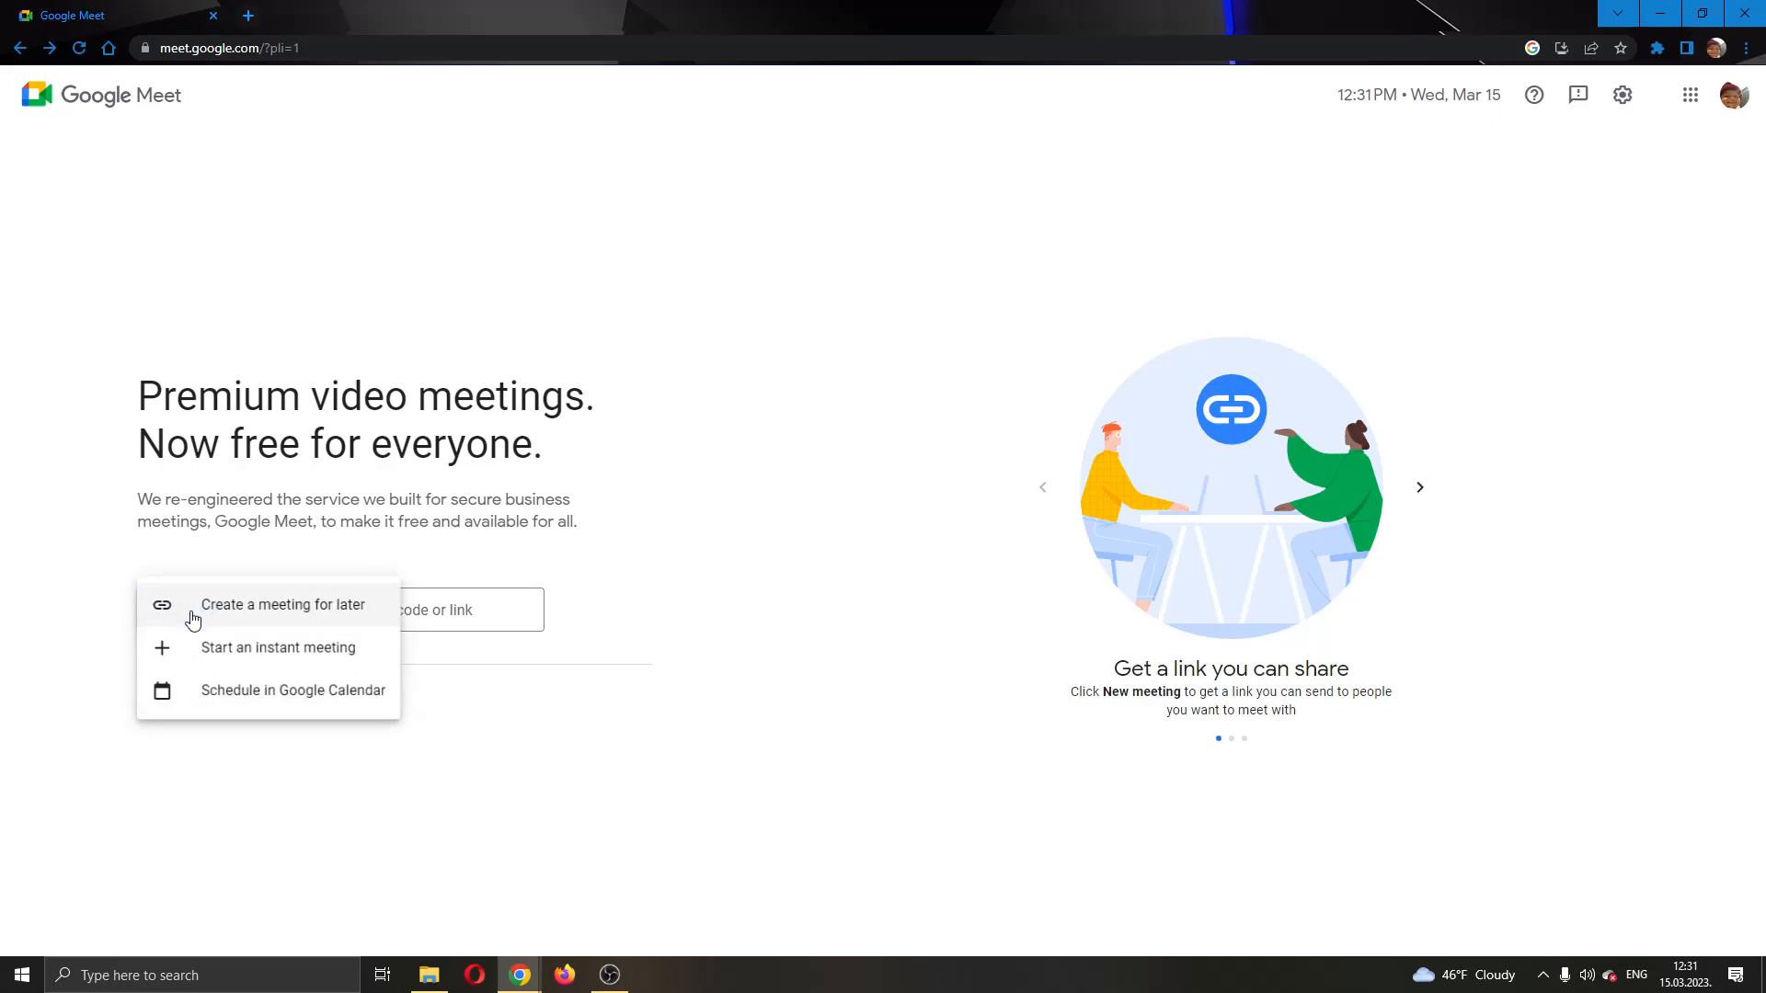
mouse_move(282, 658)
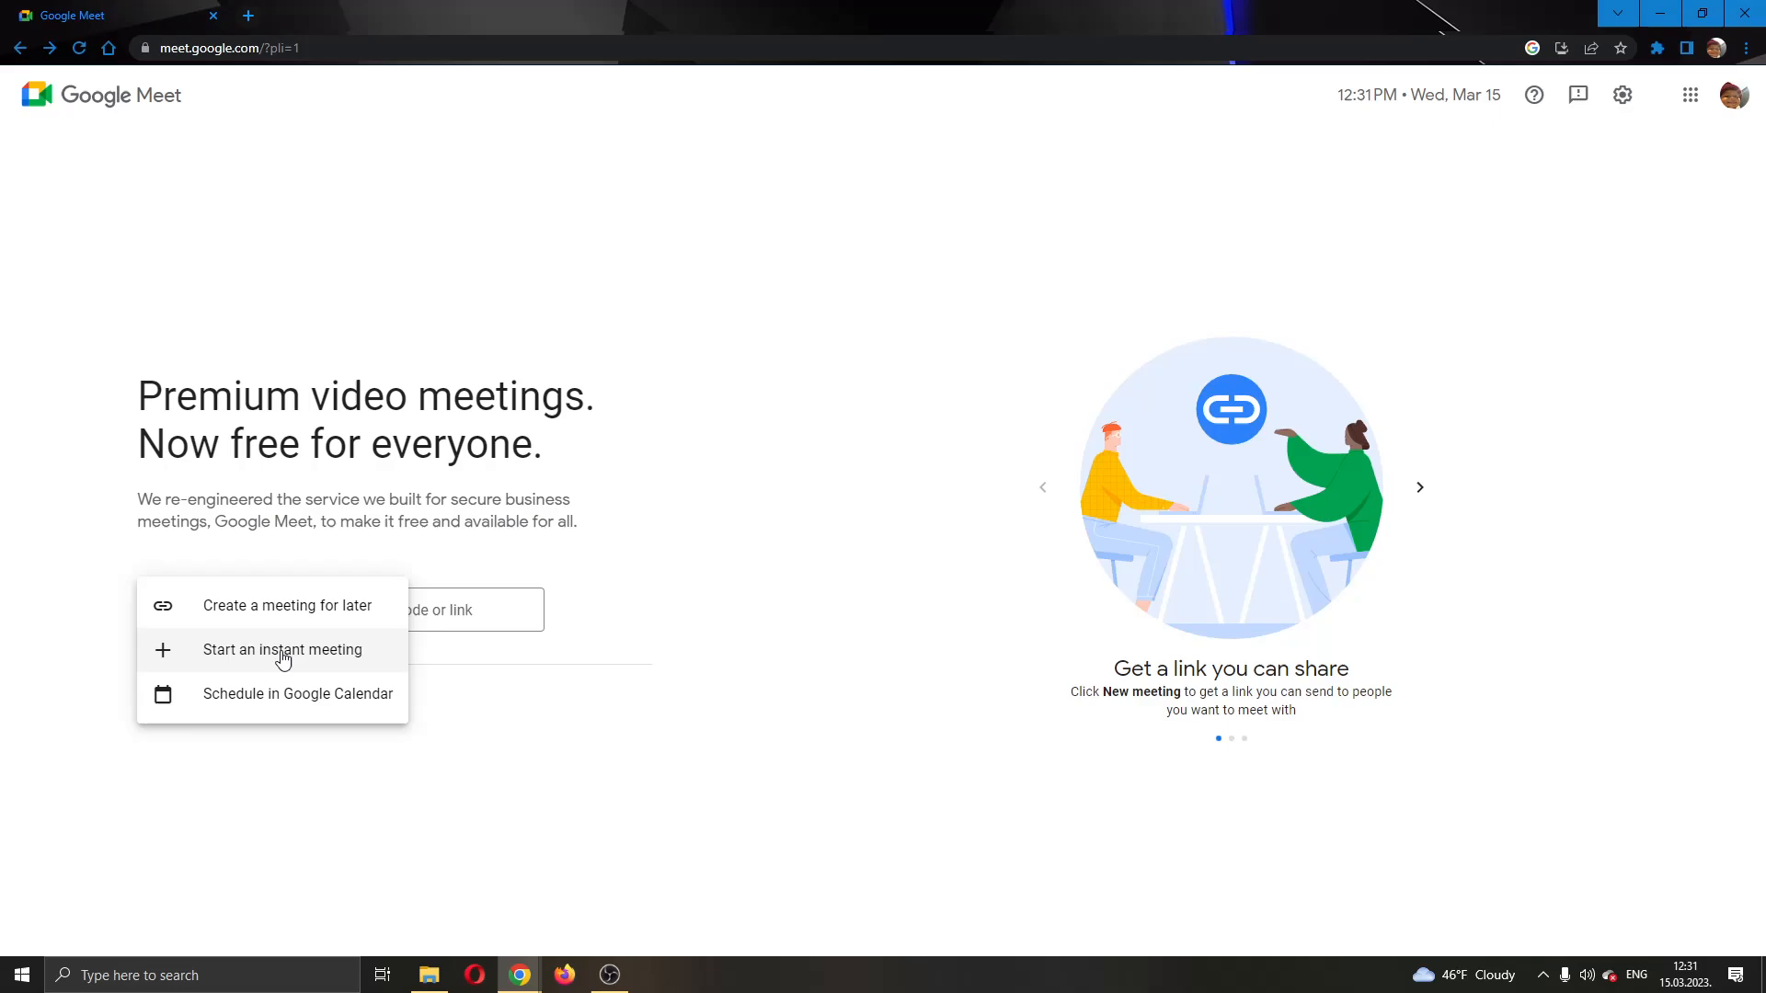
mouse_move(282, 715)
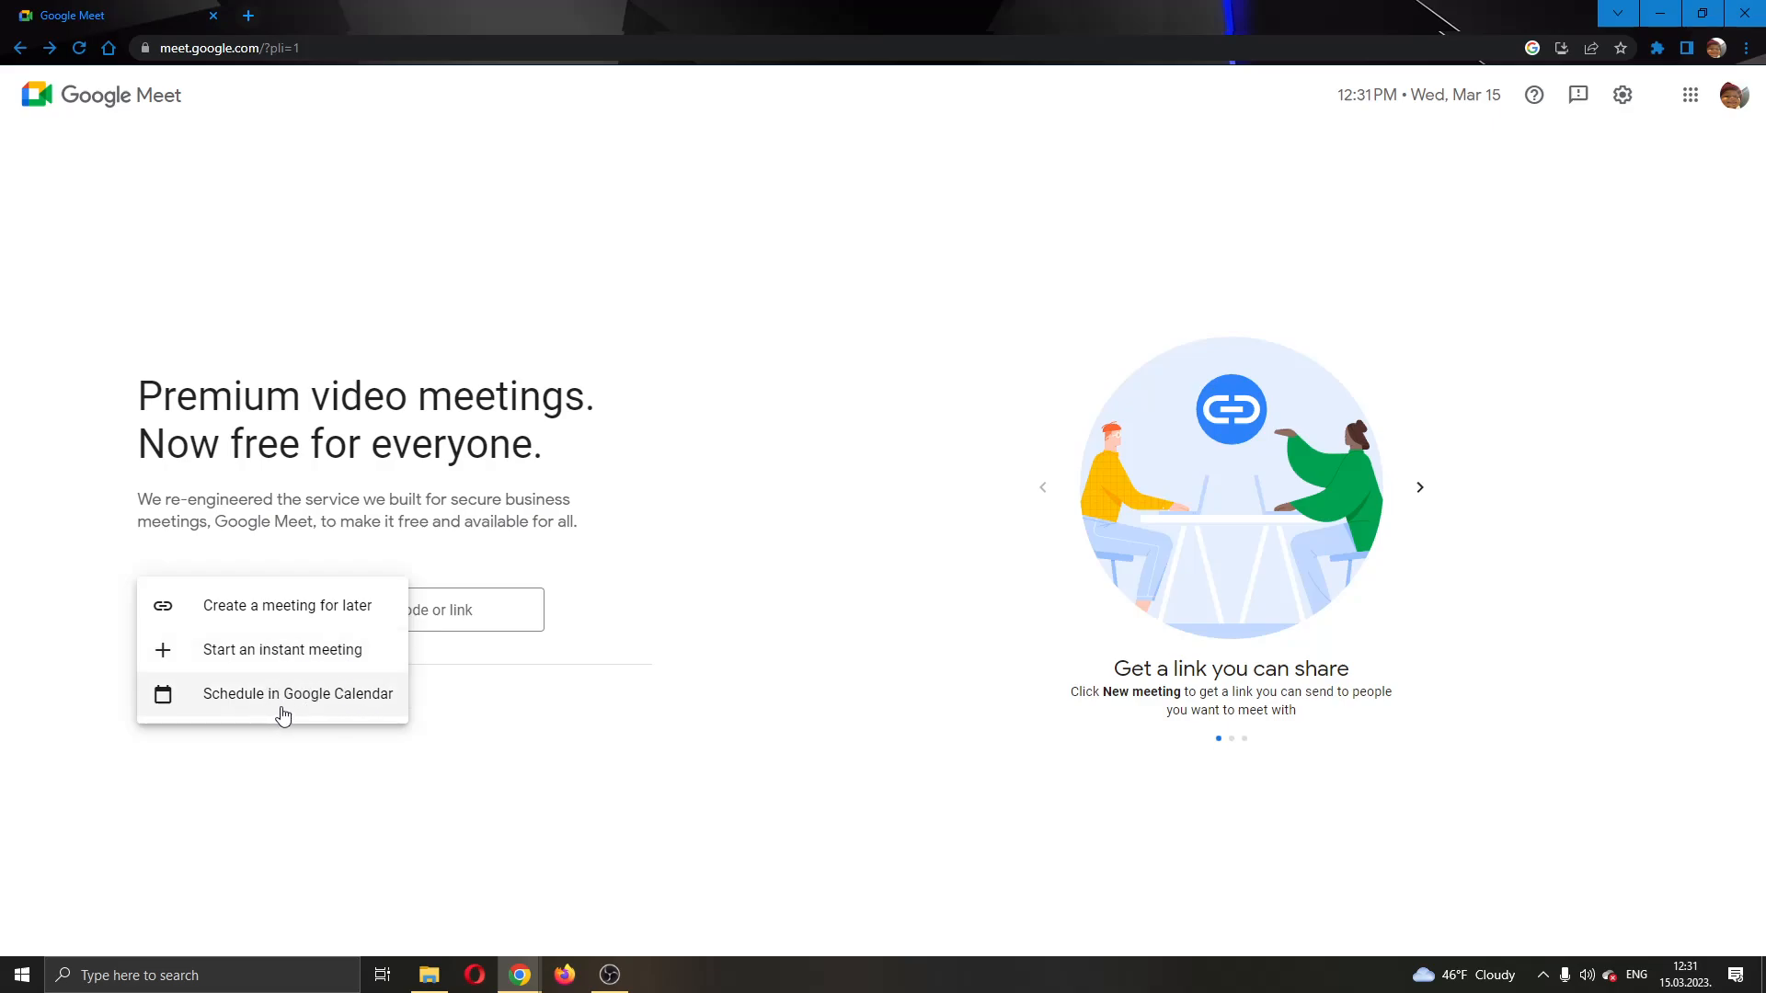
mouse_move(588, 659)
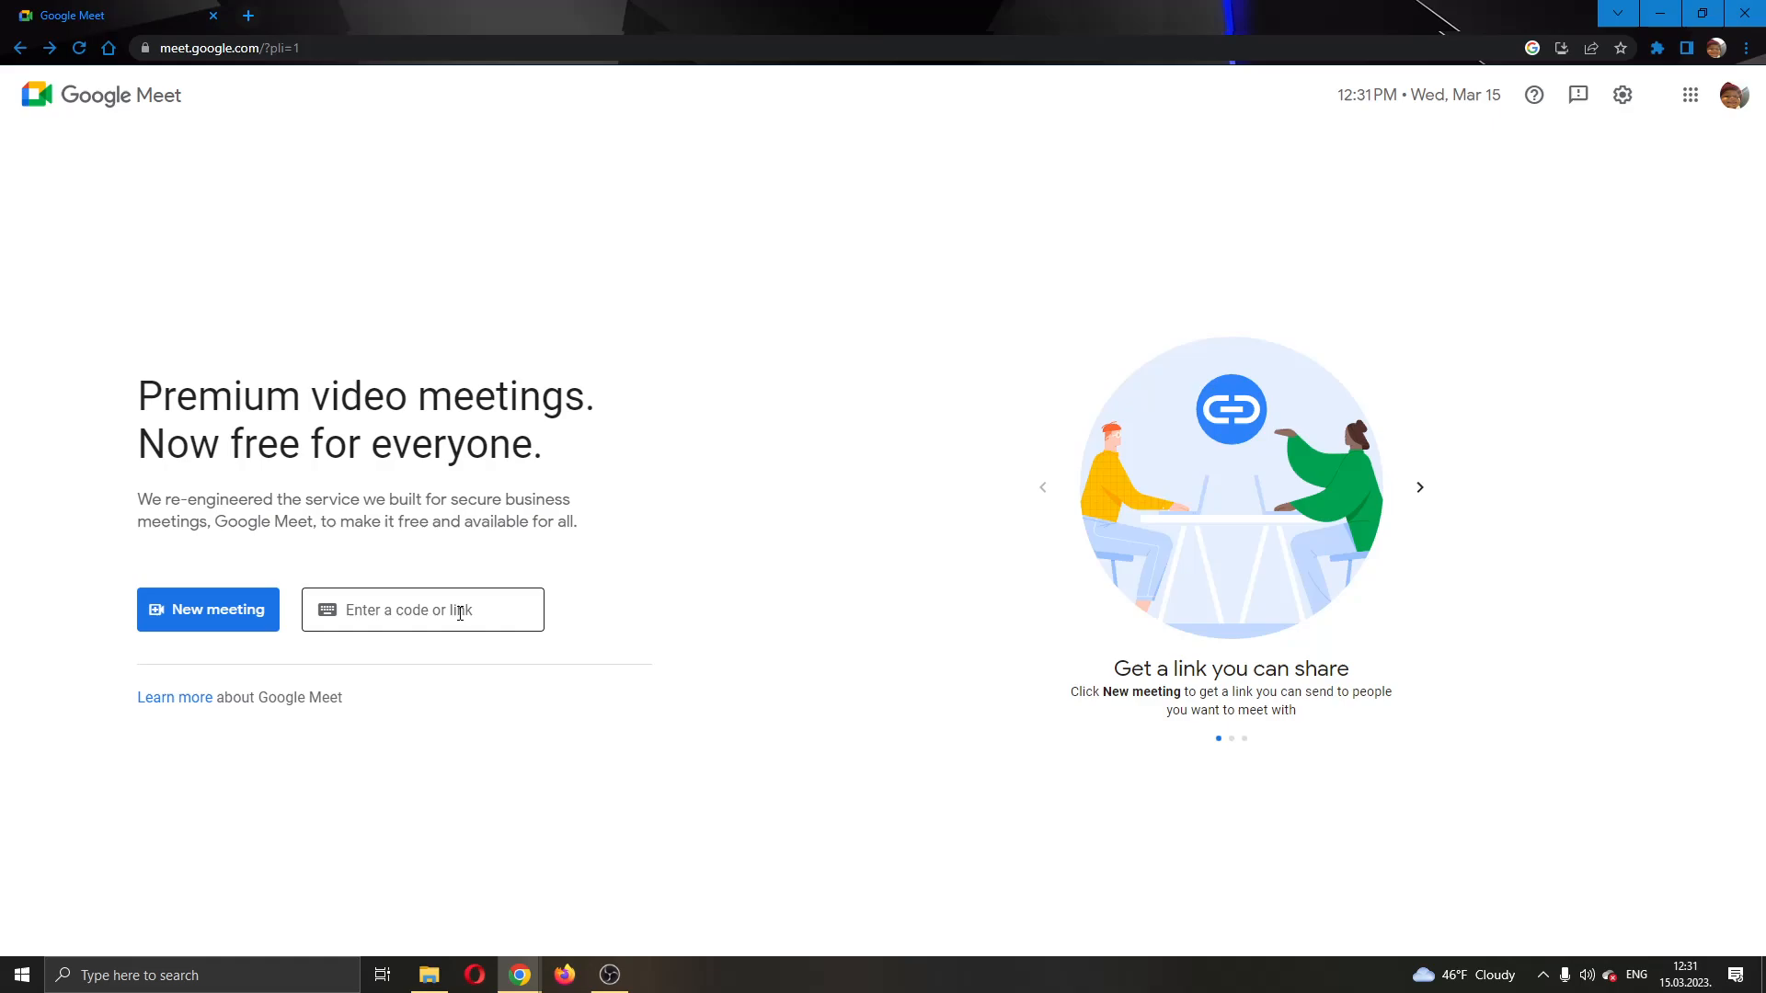
left_click(422, 609)
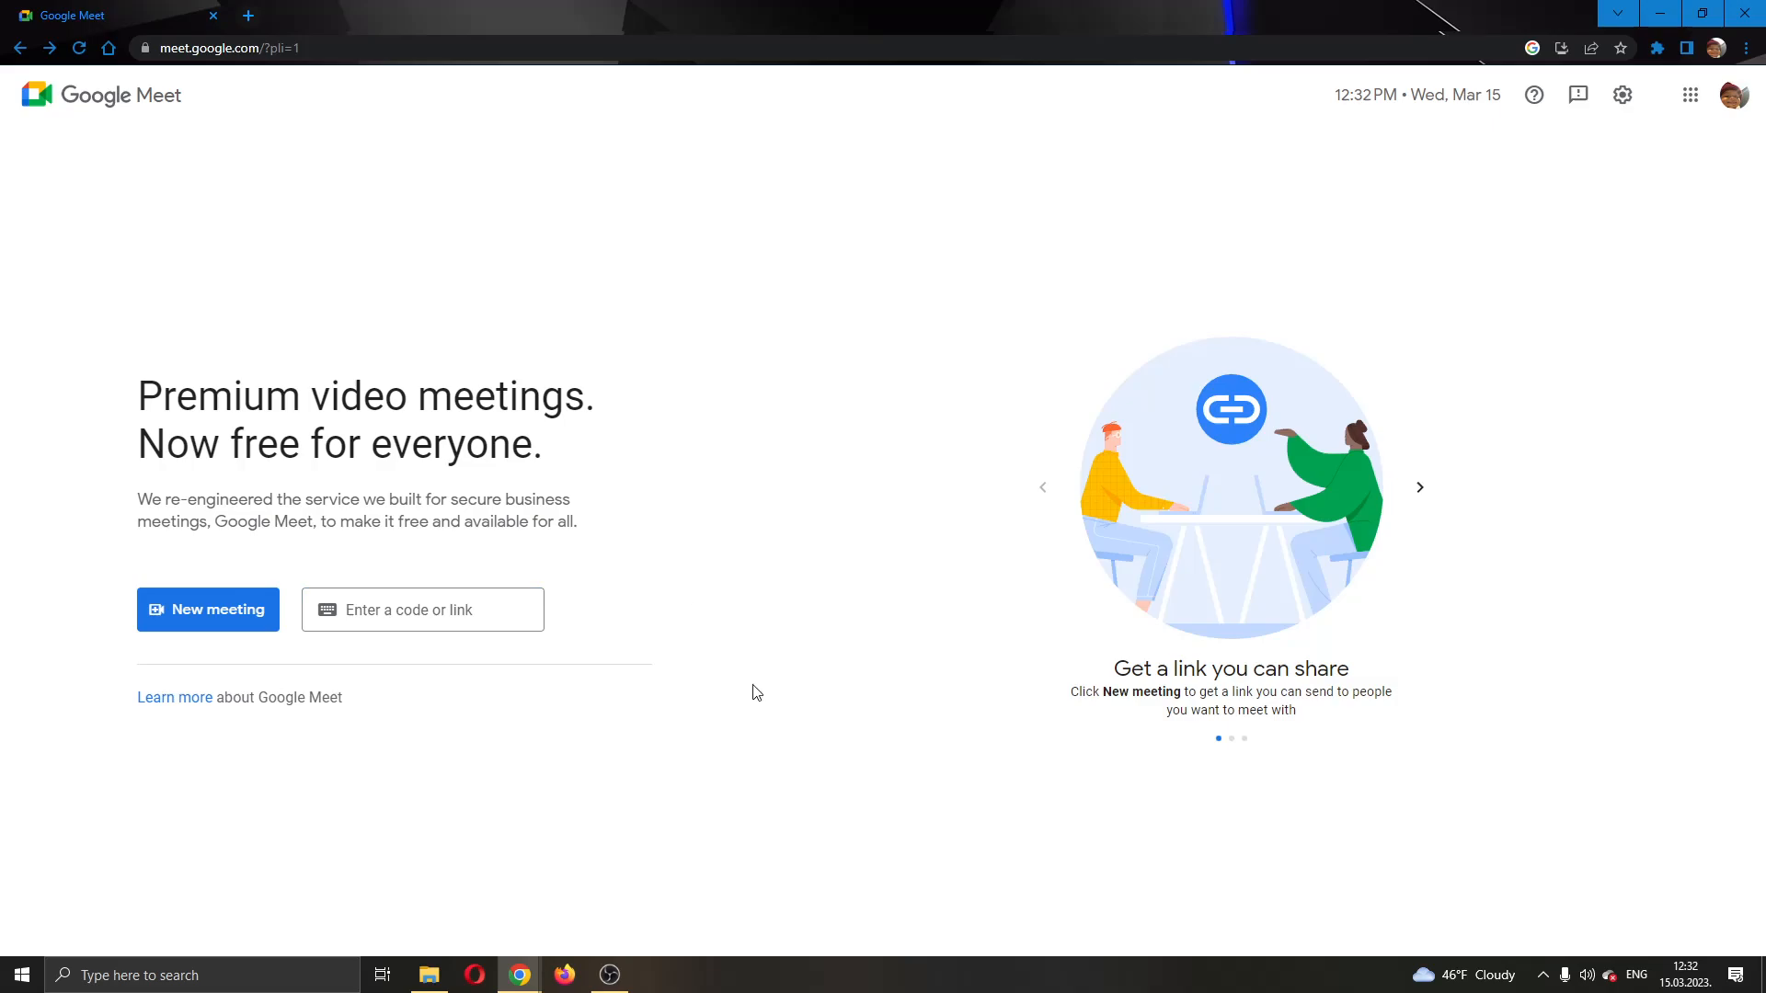
left_click(207, 609)
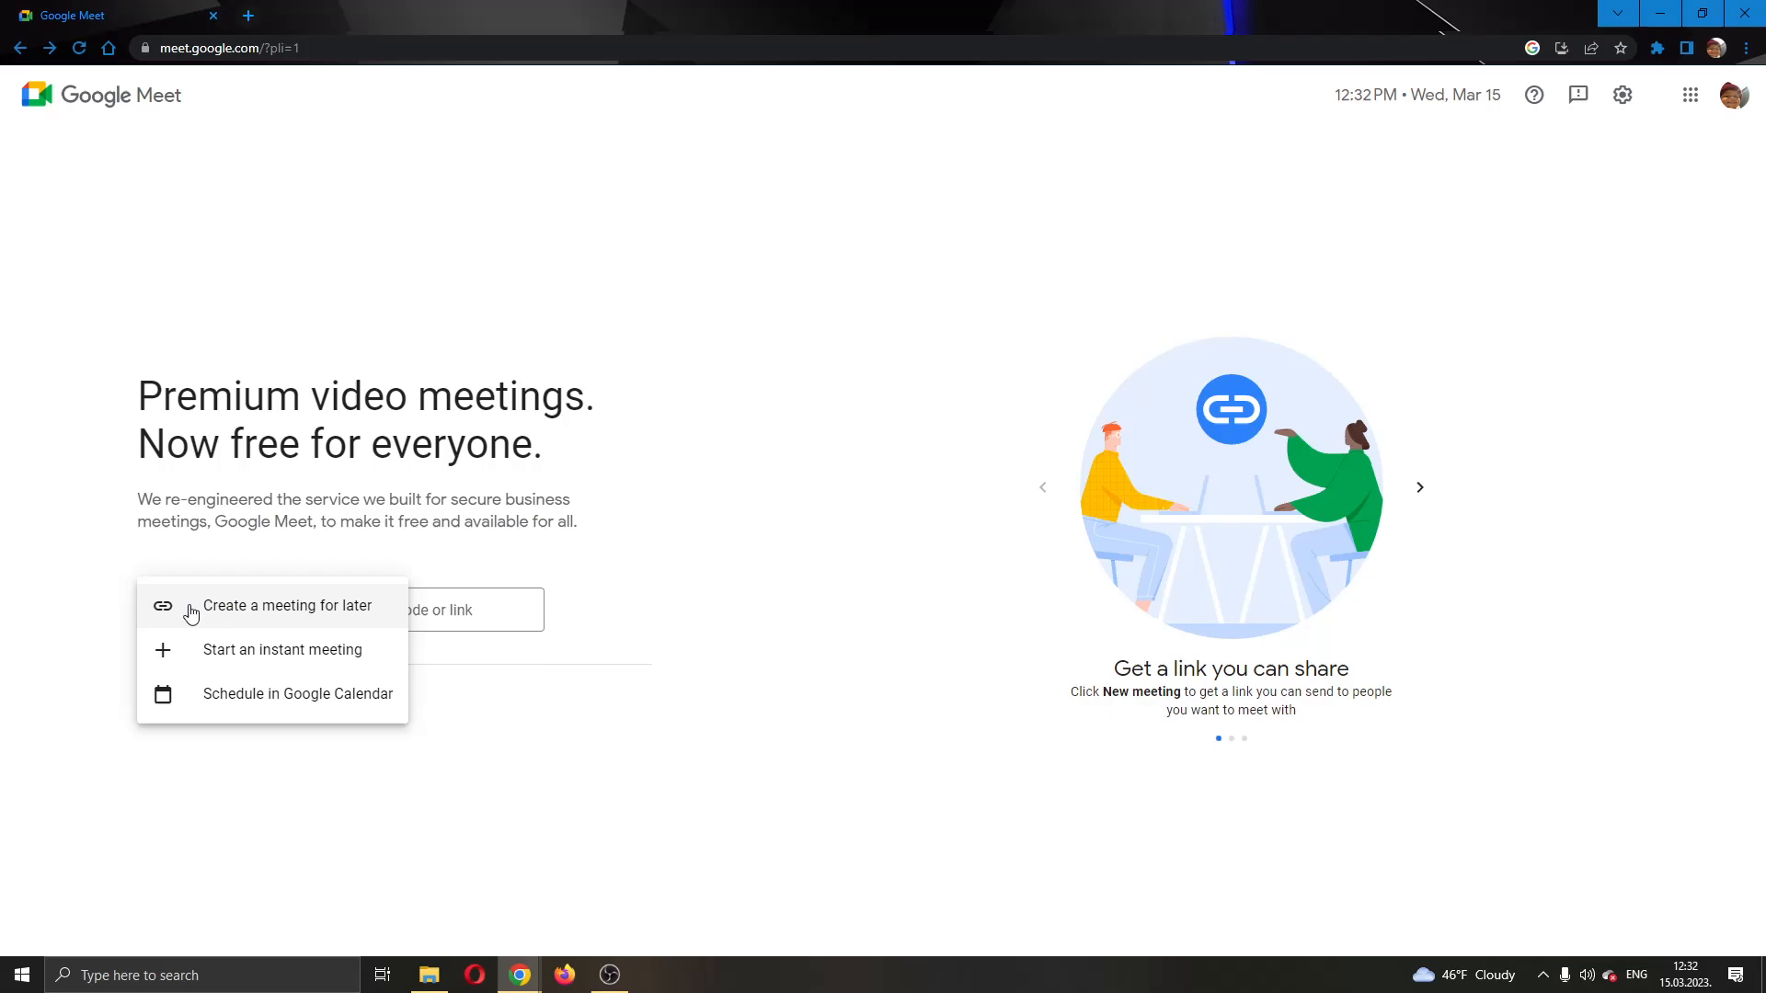
mouse_move(281, 651)
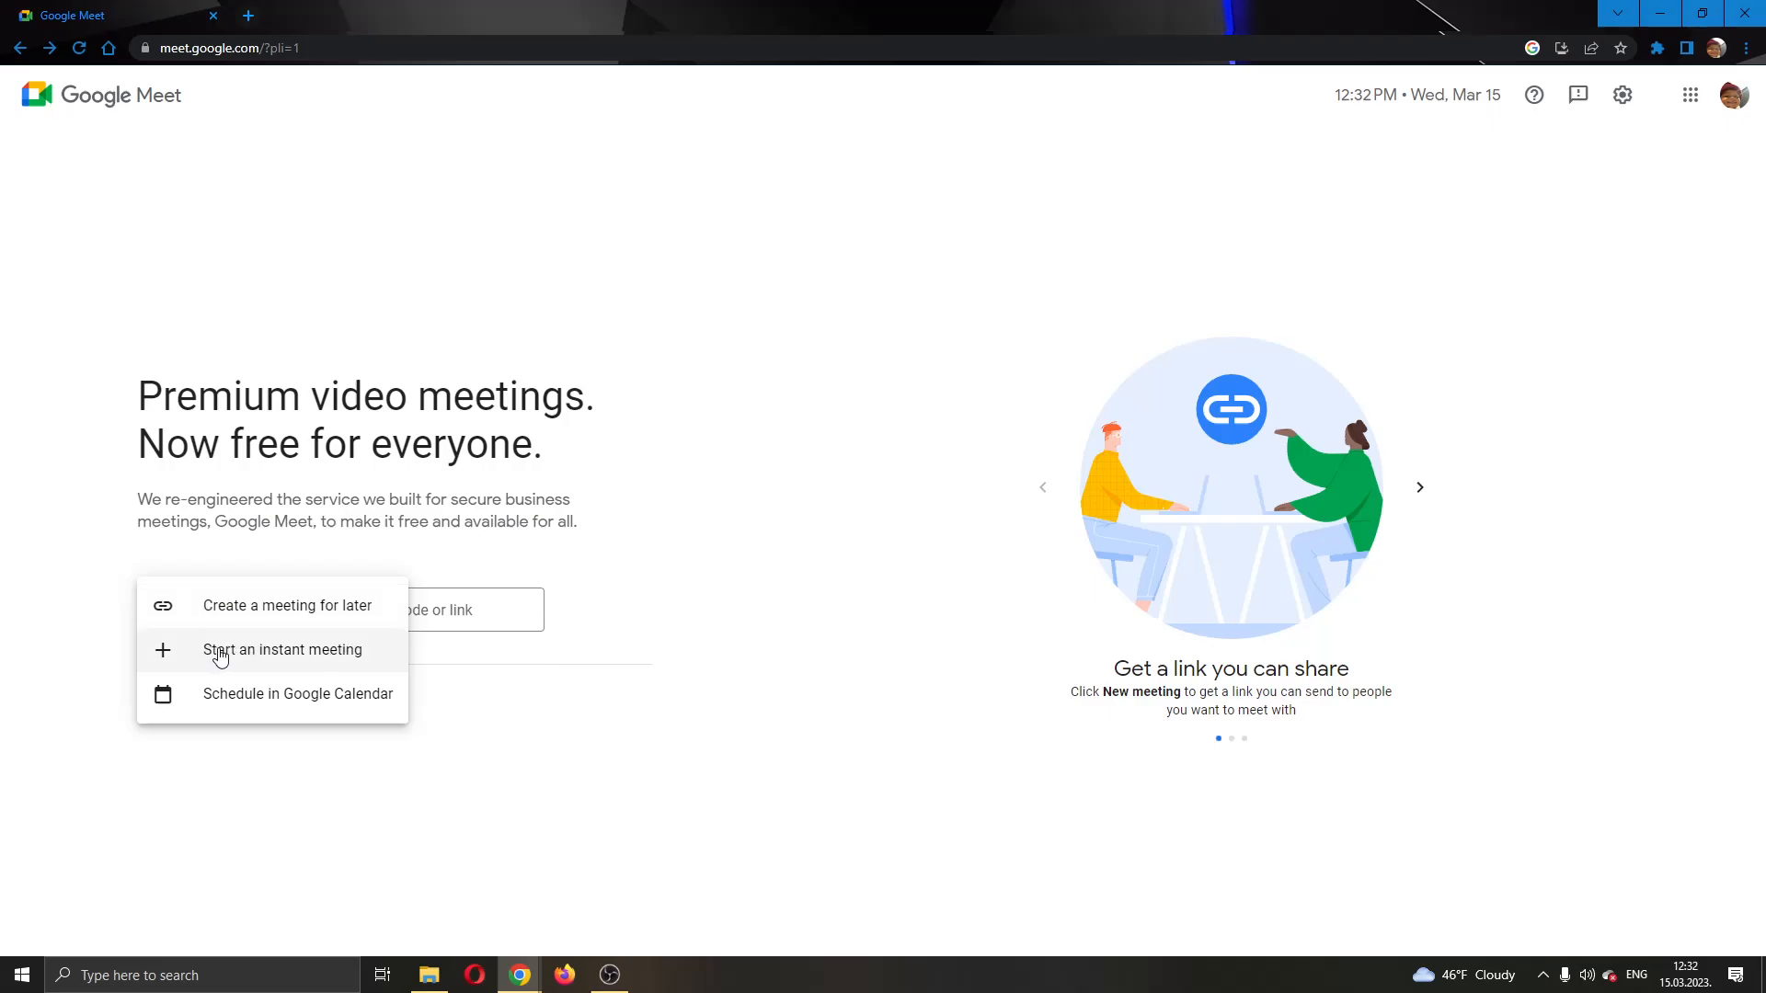
left_click(282, 650)
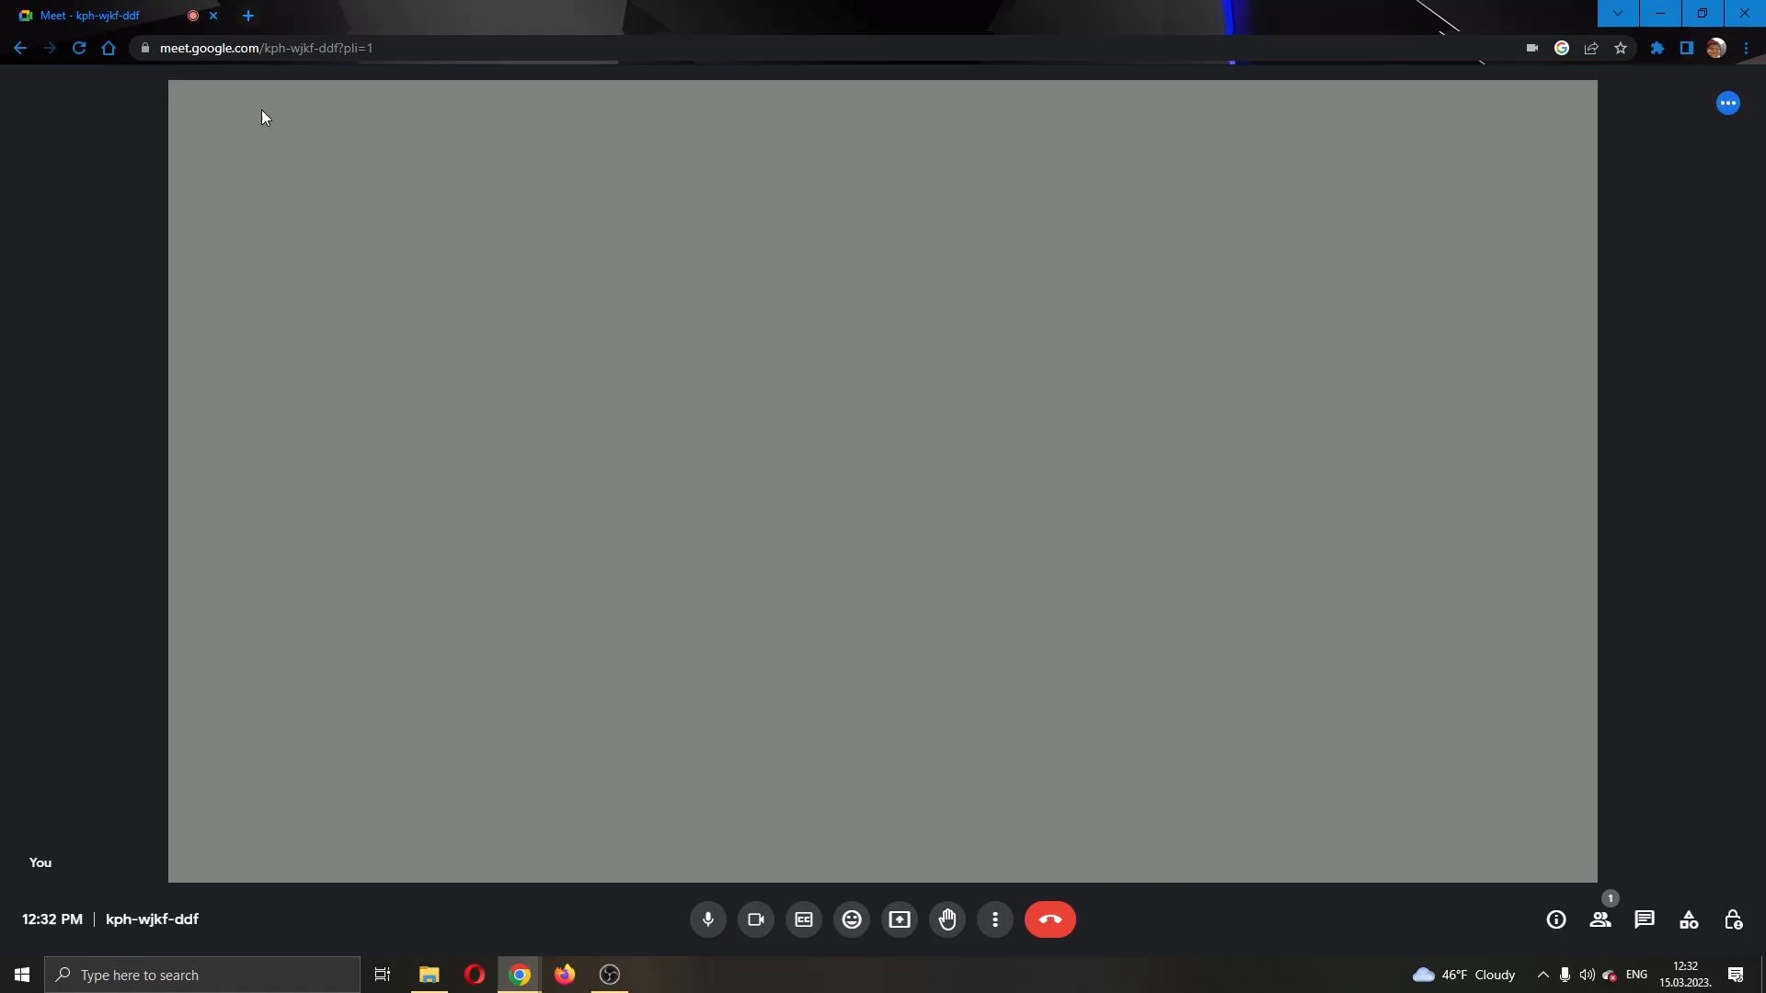
mouse_move(987, 401)
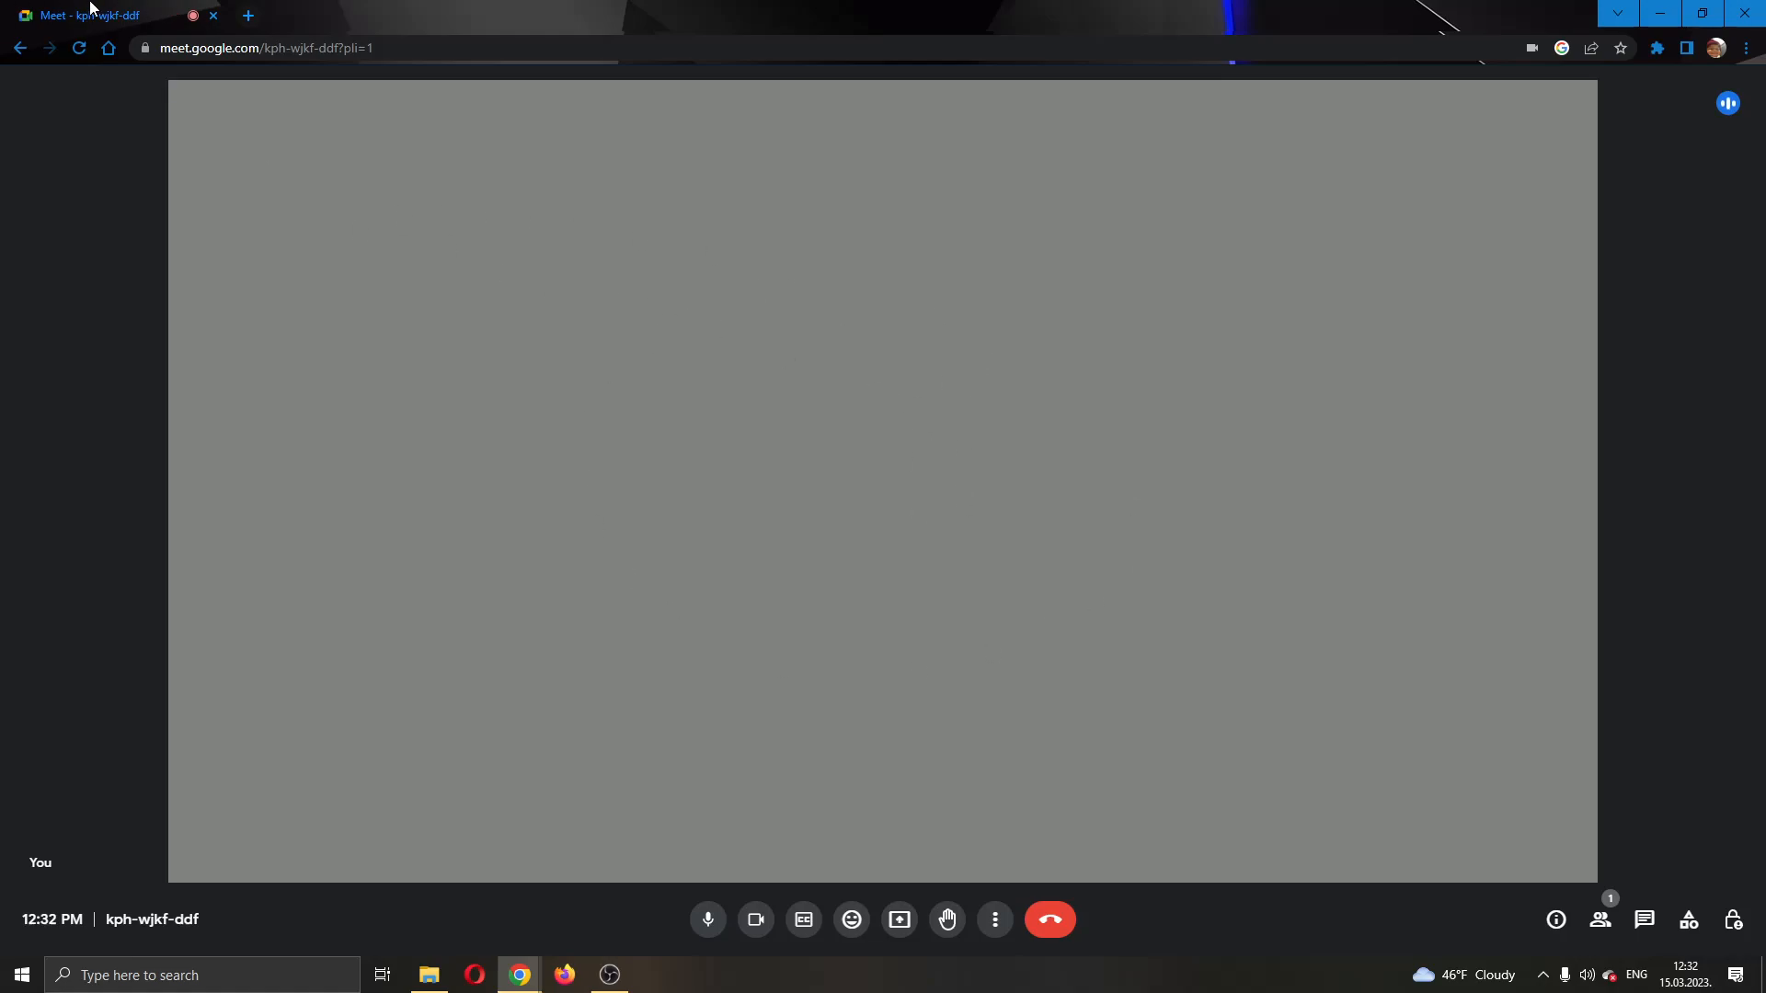
mouse_move(1026, 822)
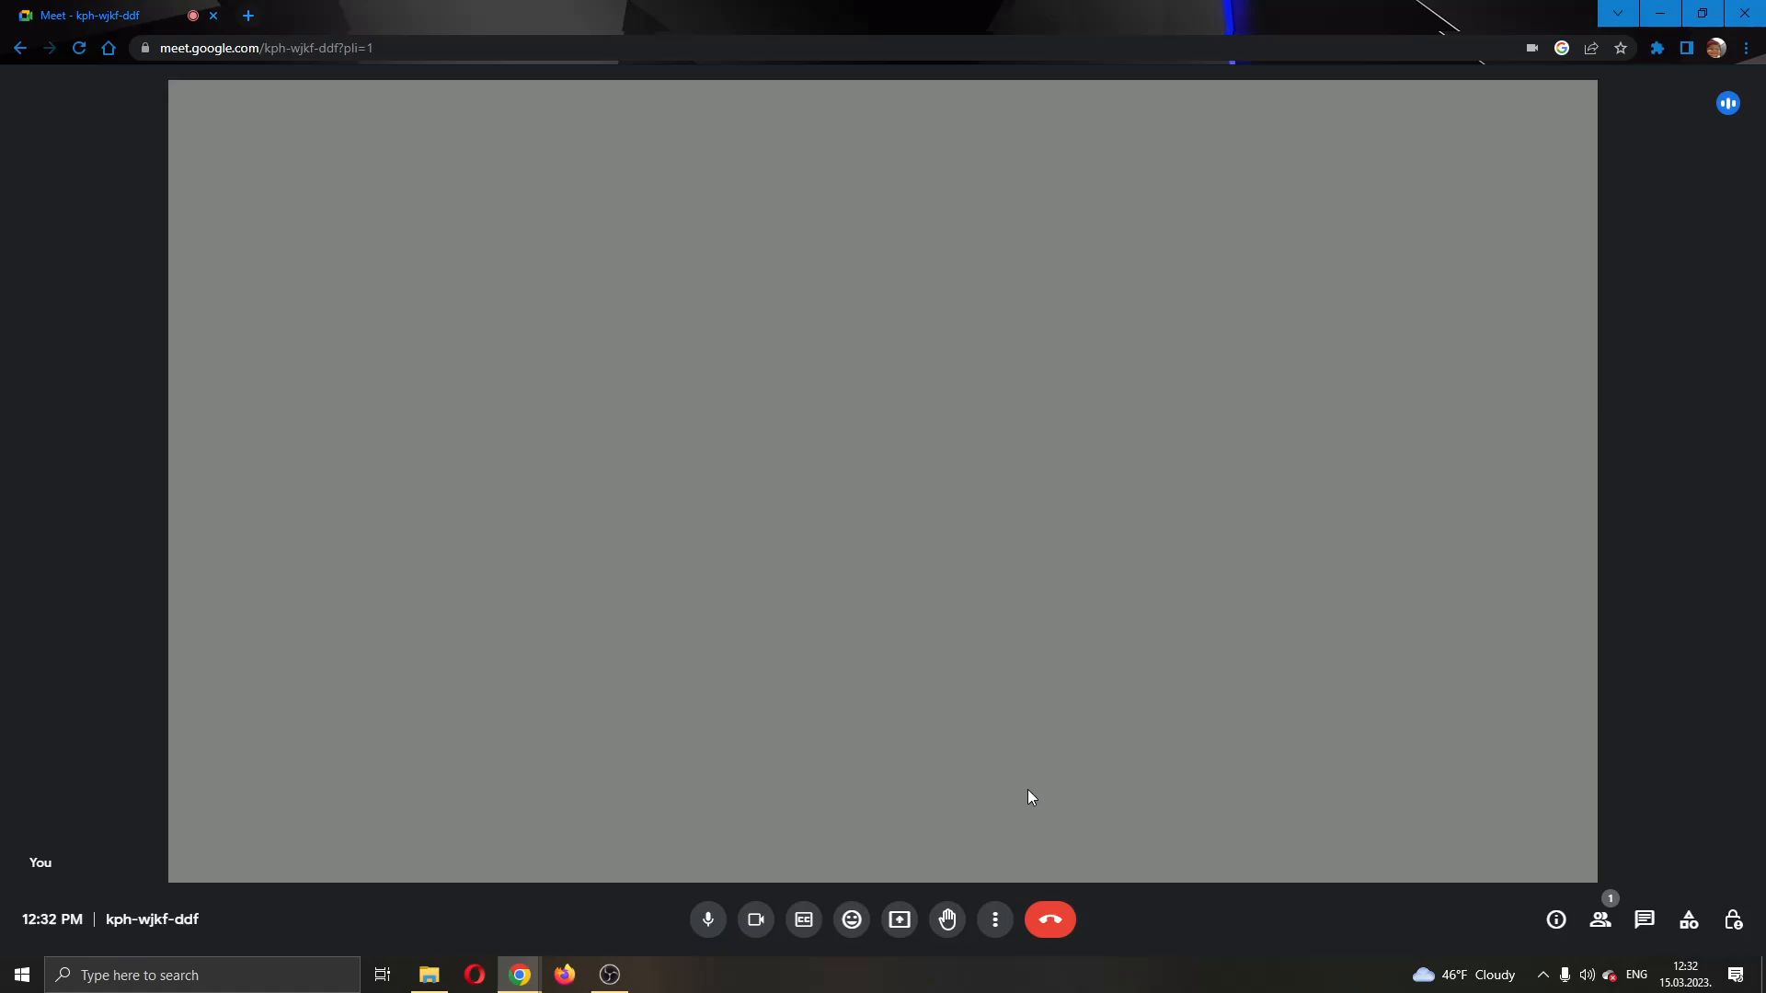
mouse_move(1199, 777)
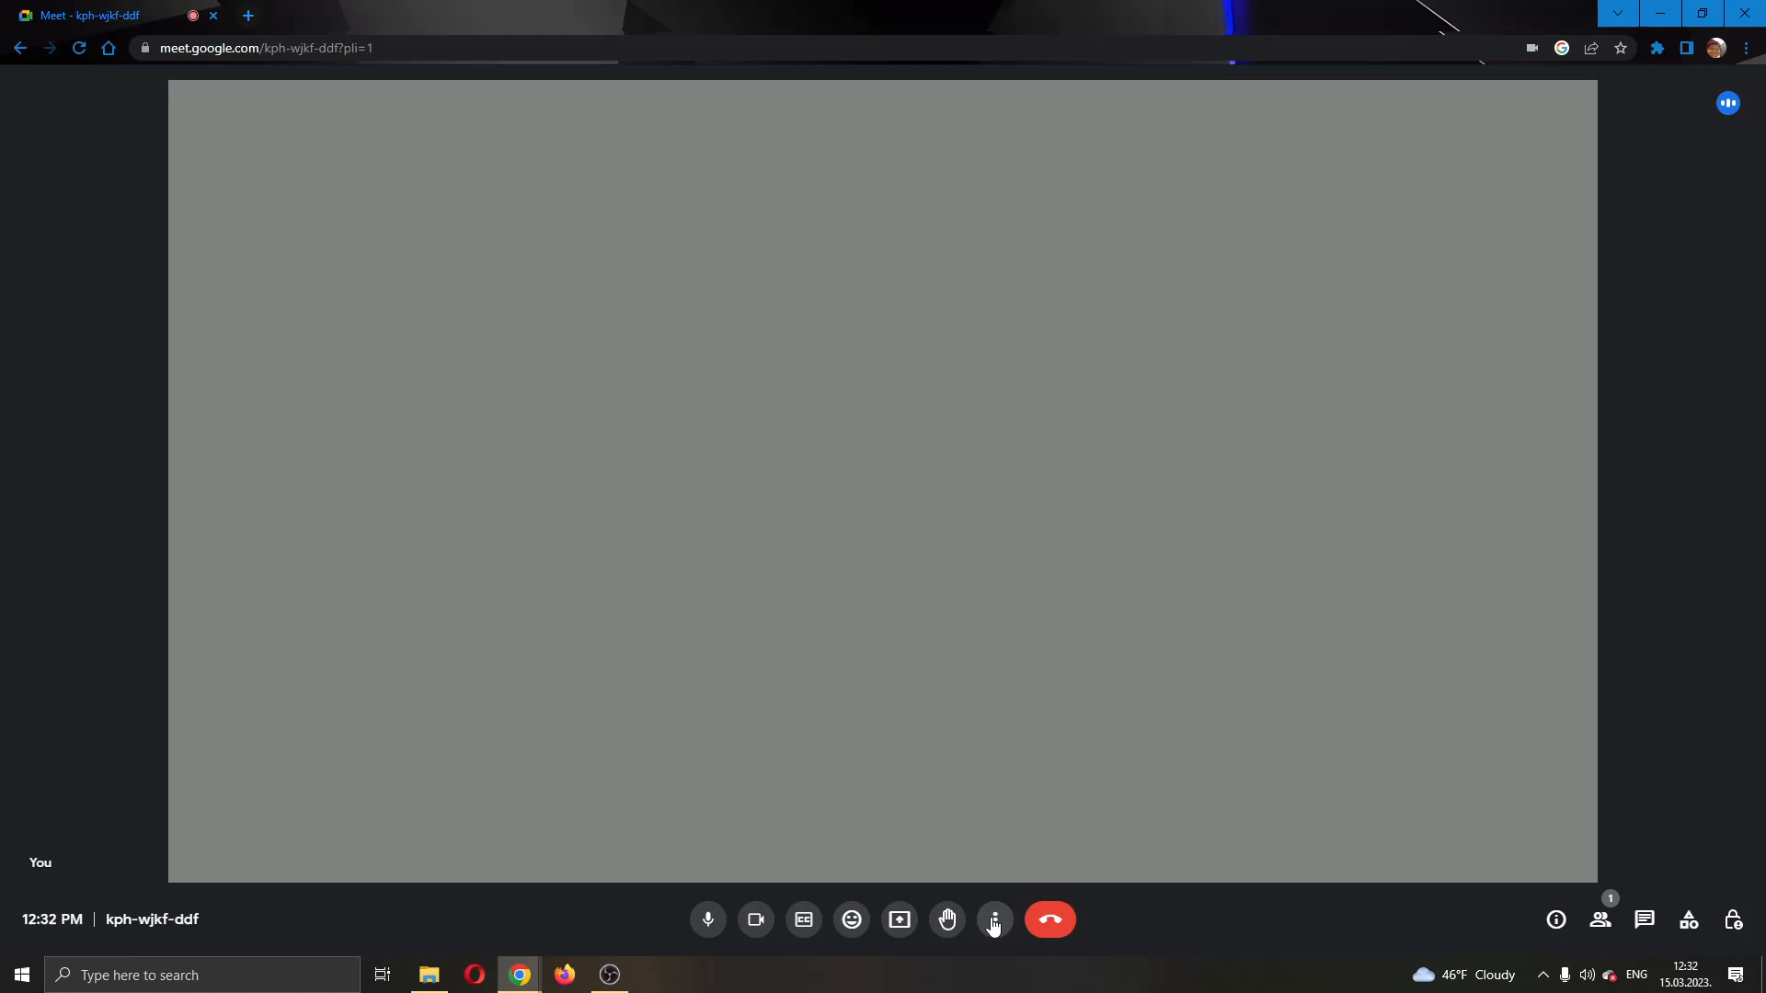
mouse_move(993, 919)
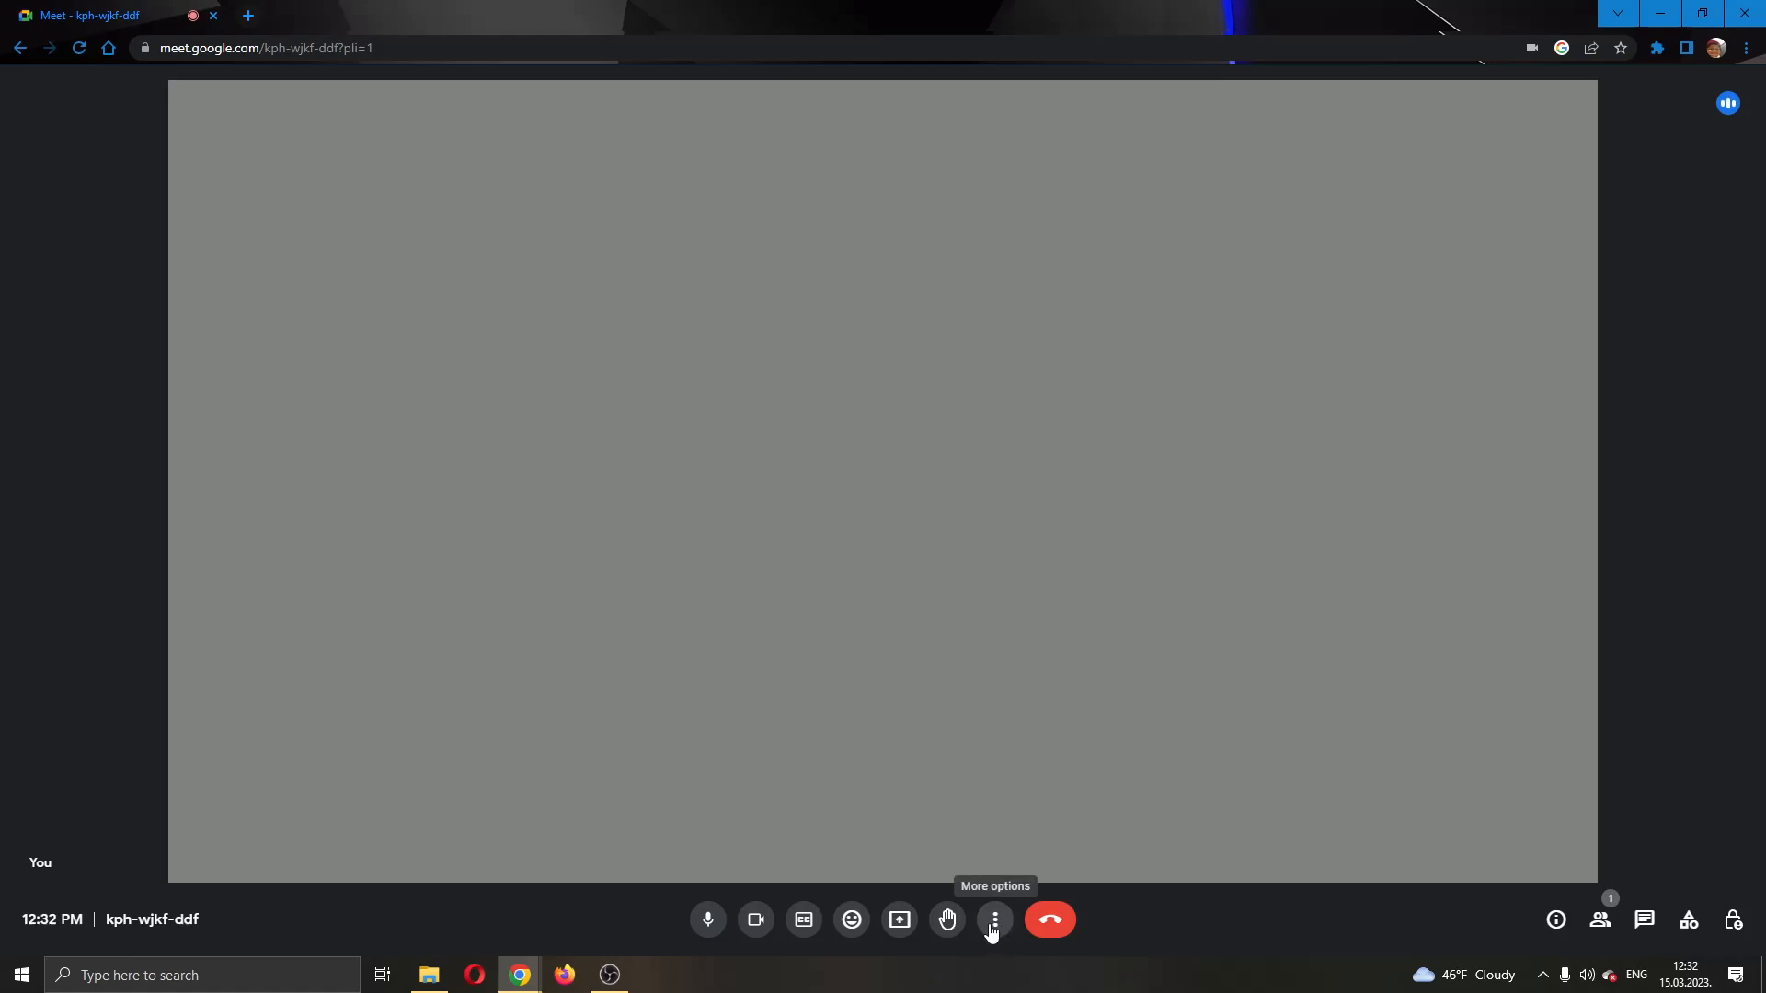
mouse_move(993, 934)
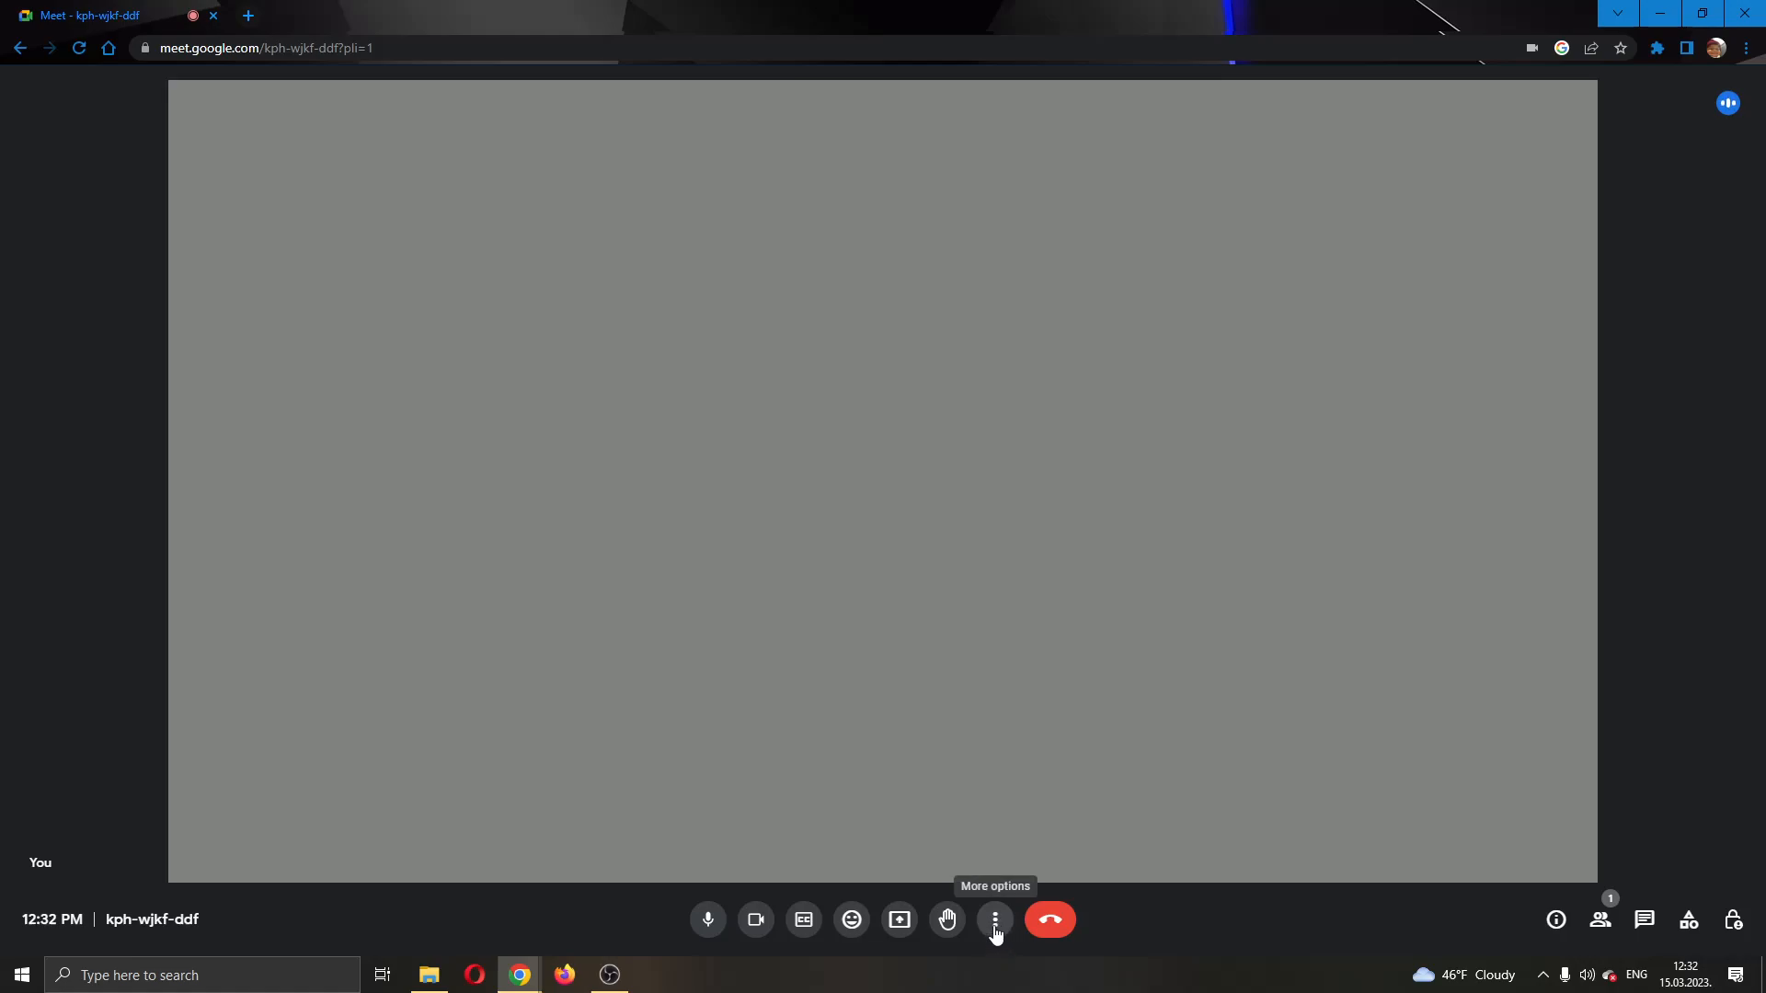
Switch the kph-wjkf-ddf call to full screen from More options
left_click(994, 920)
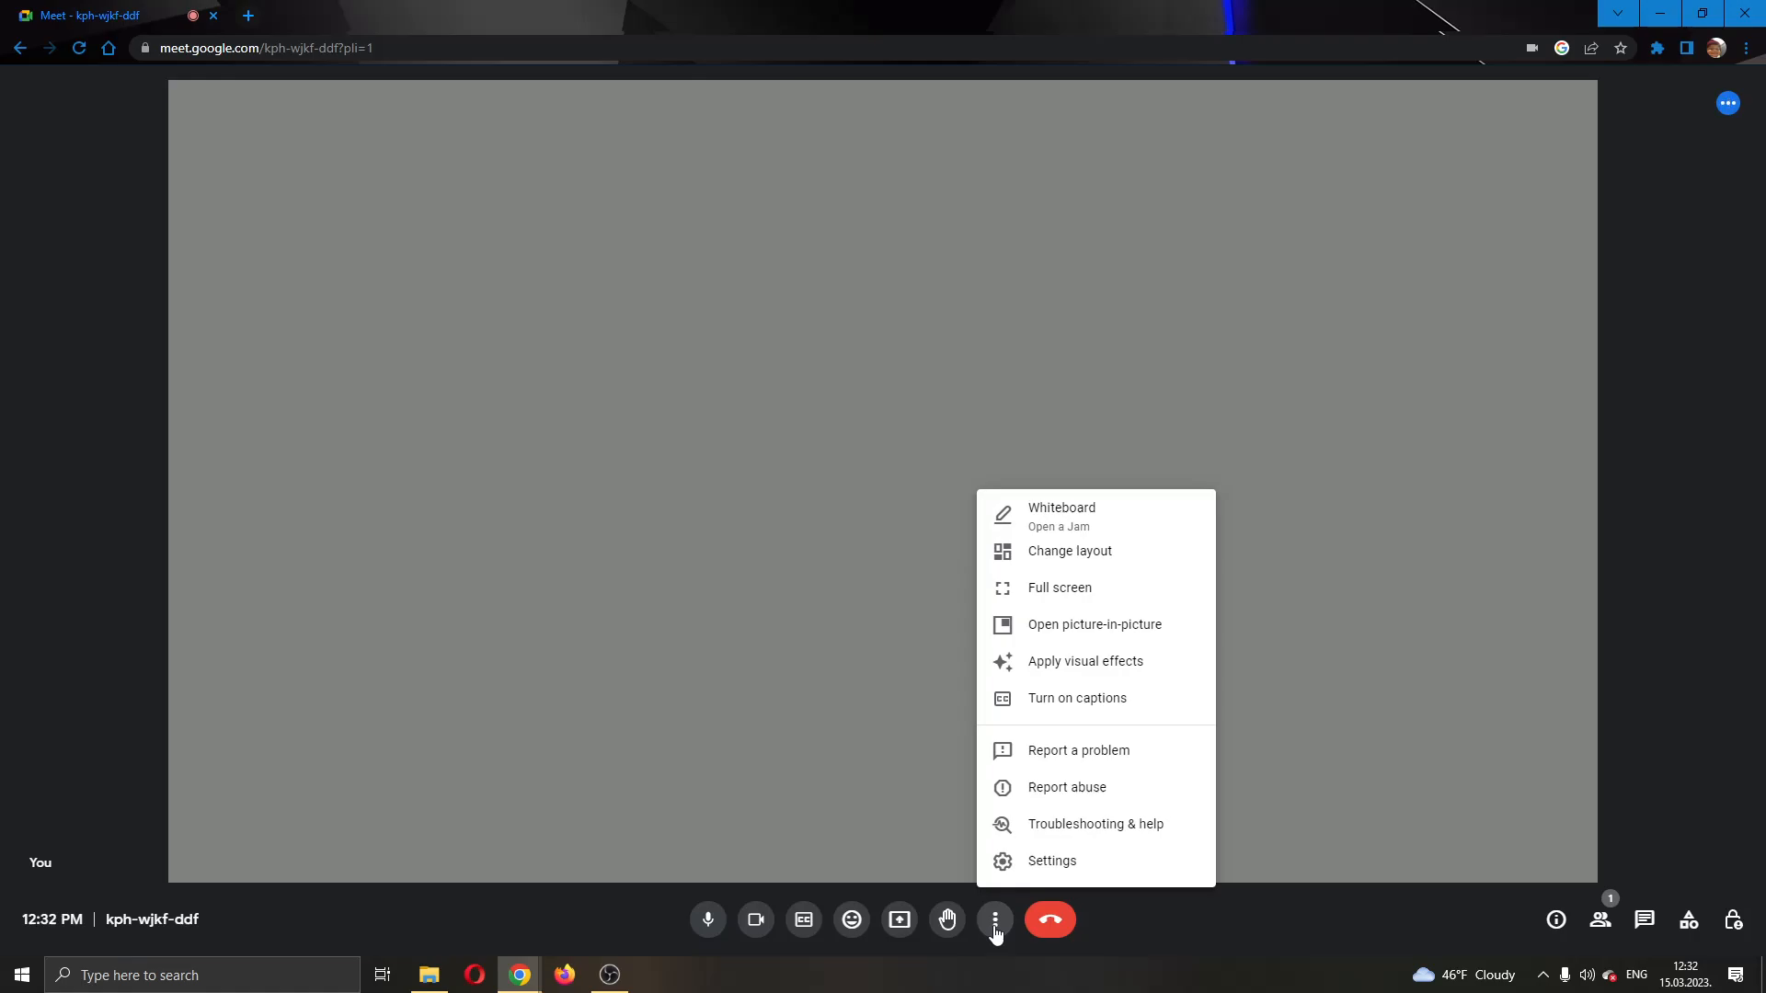
mouse_move(1099, 751)
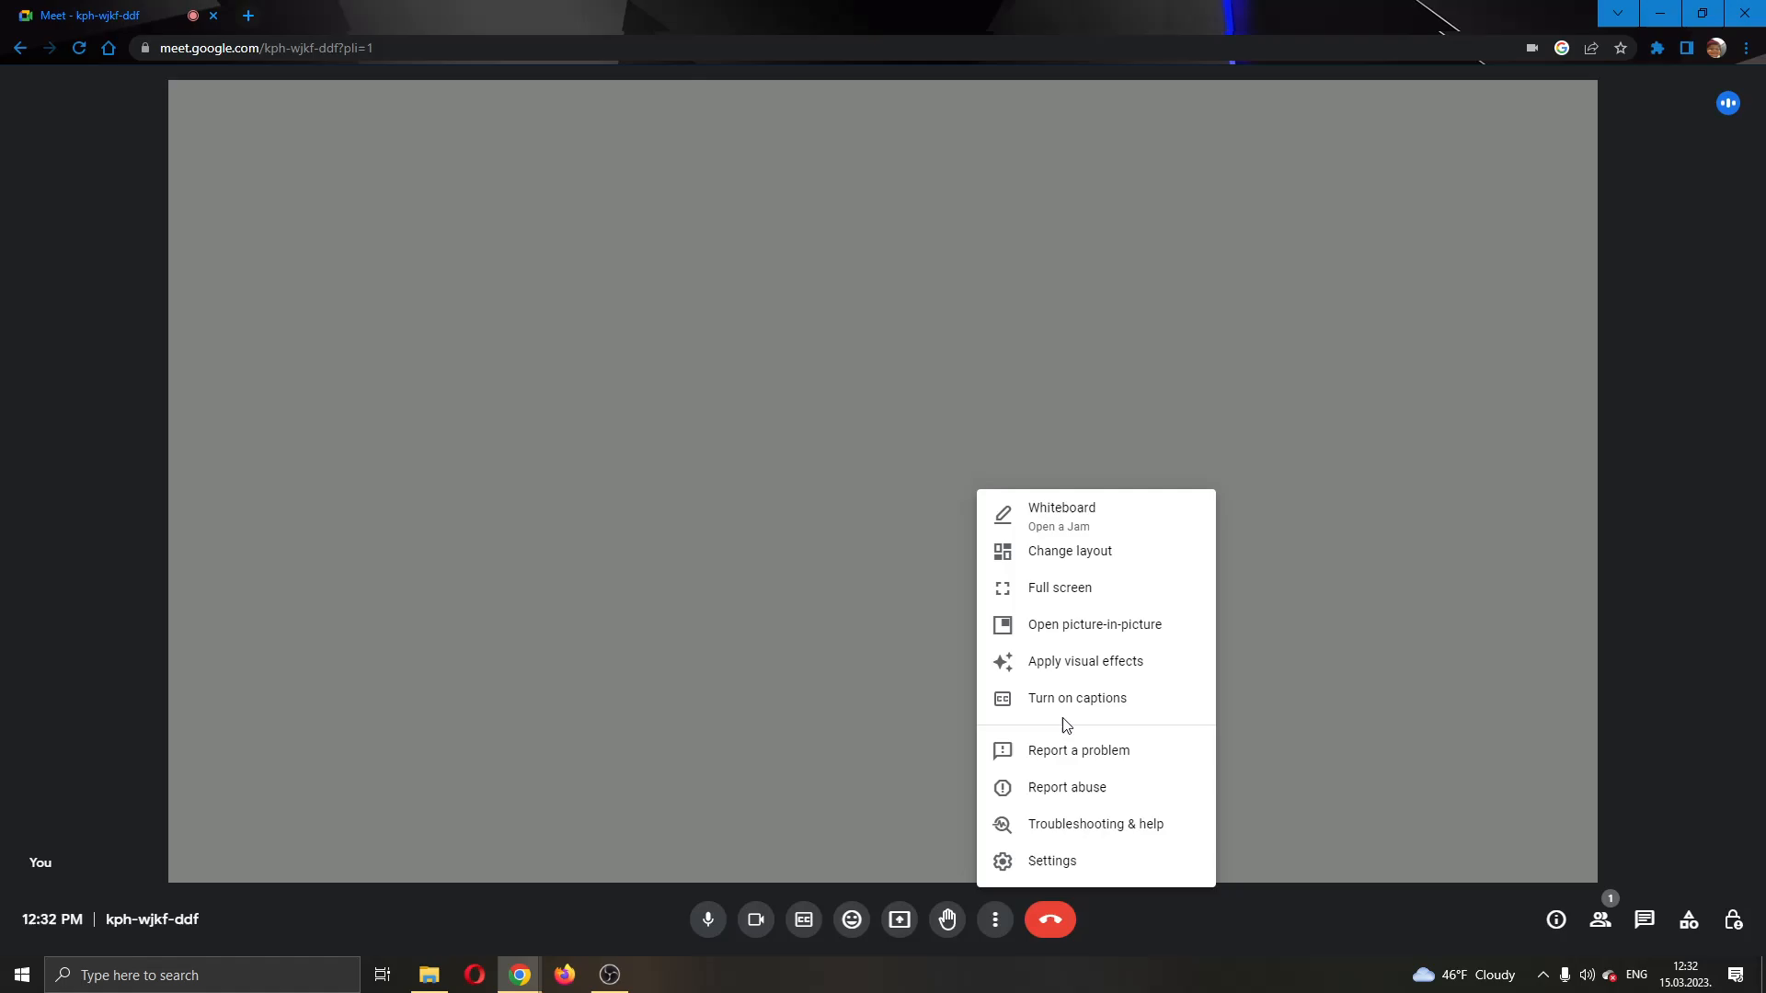
mouse_move(1121, 664)
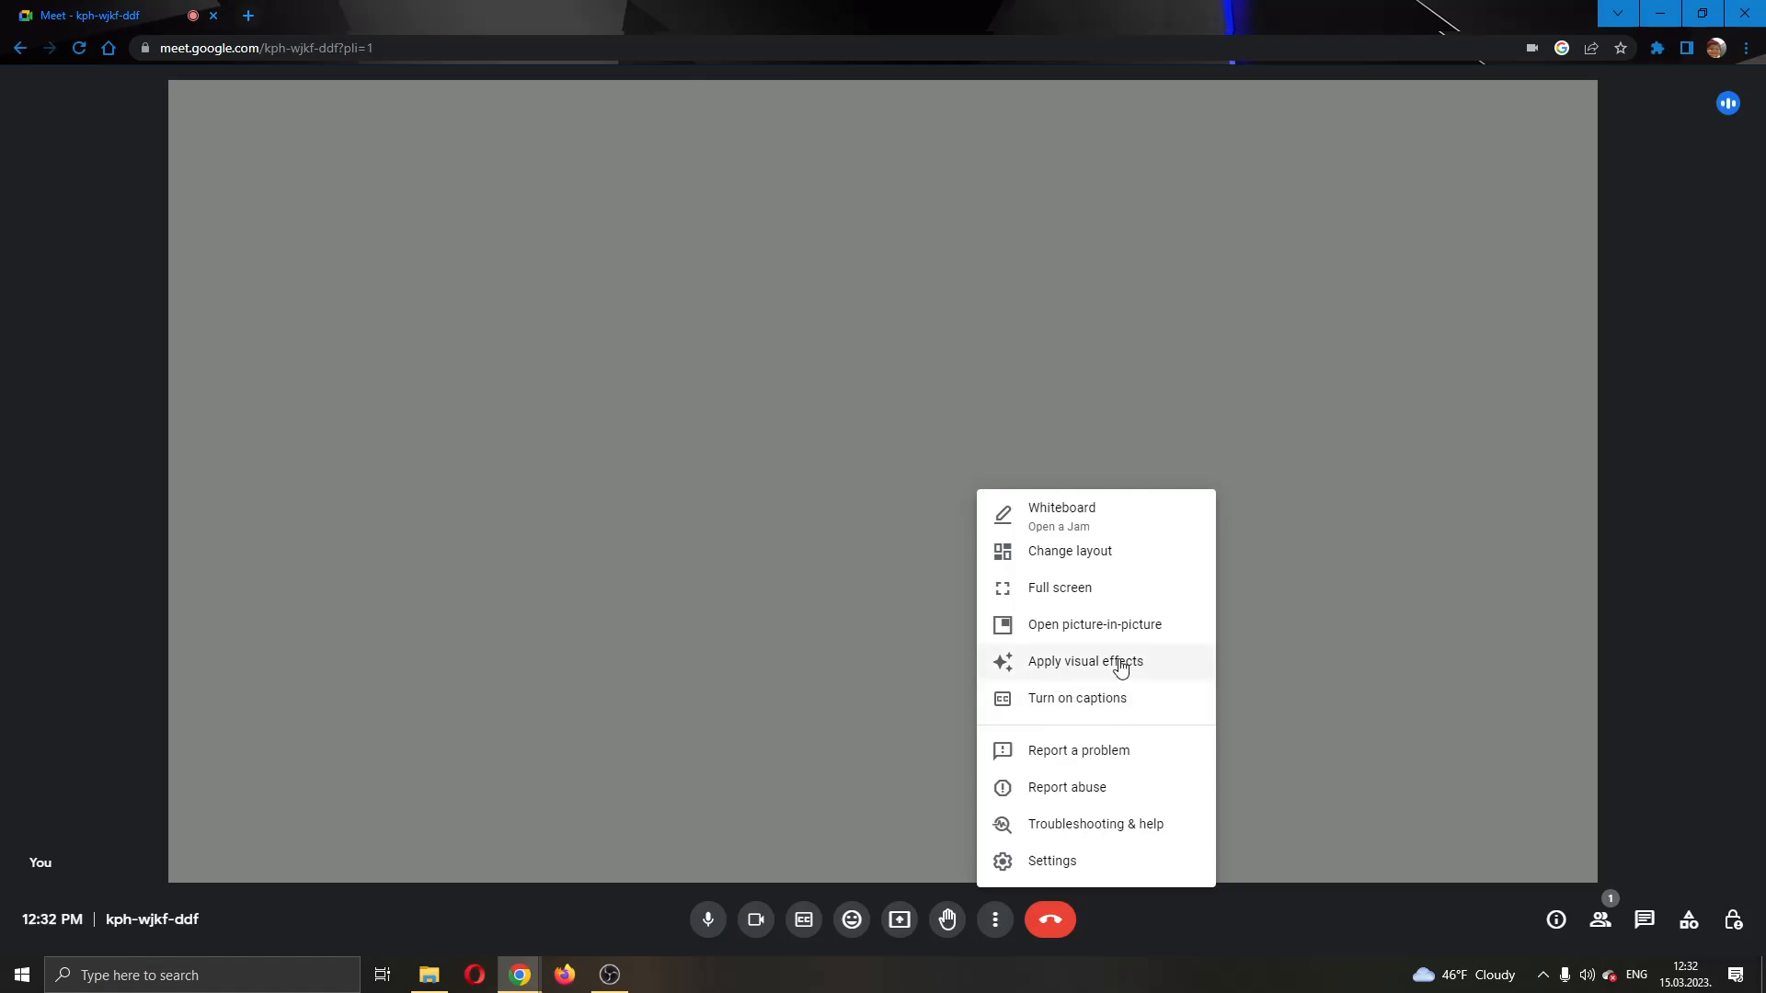
mouse_move(1126, 607)
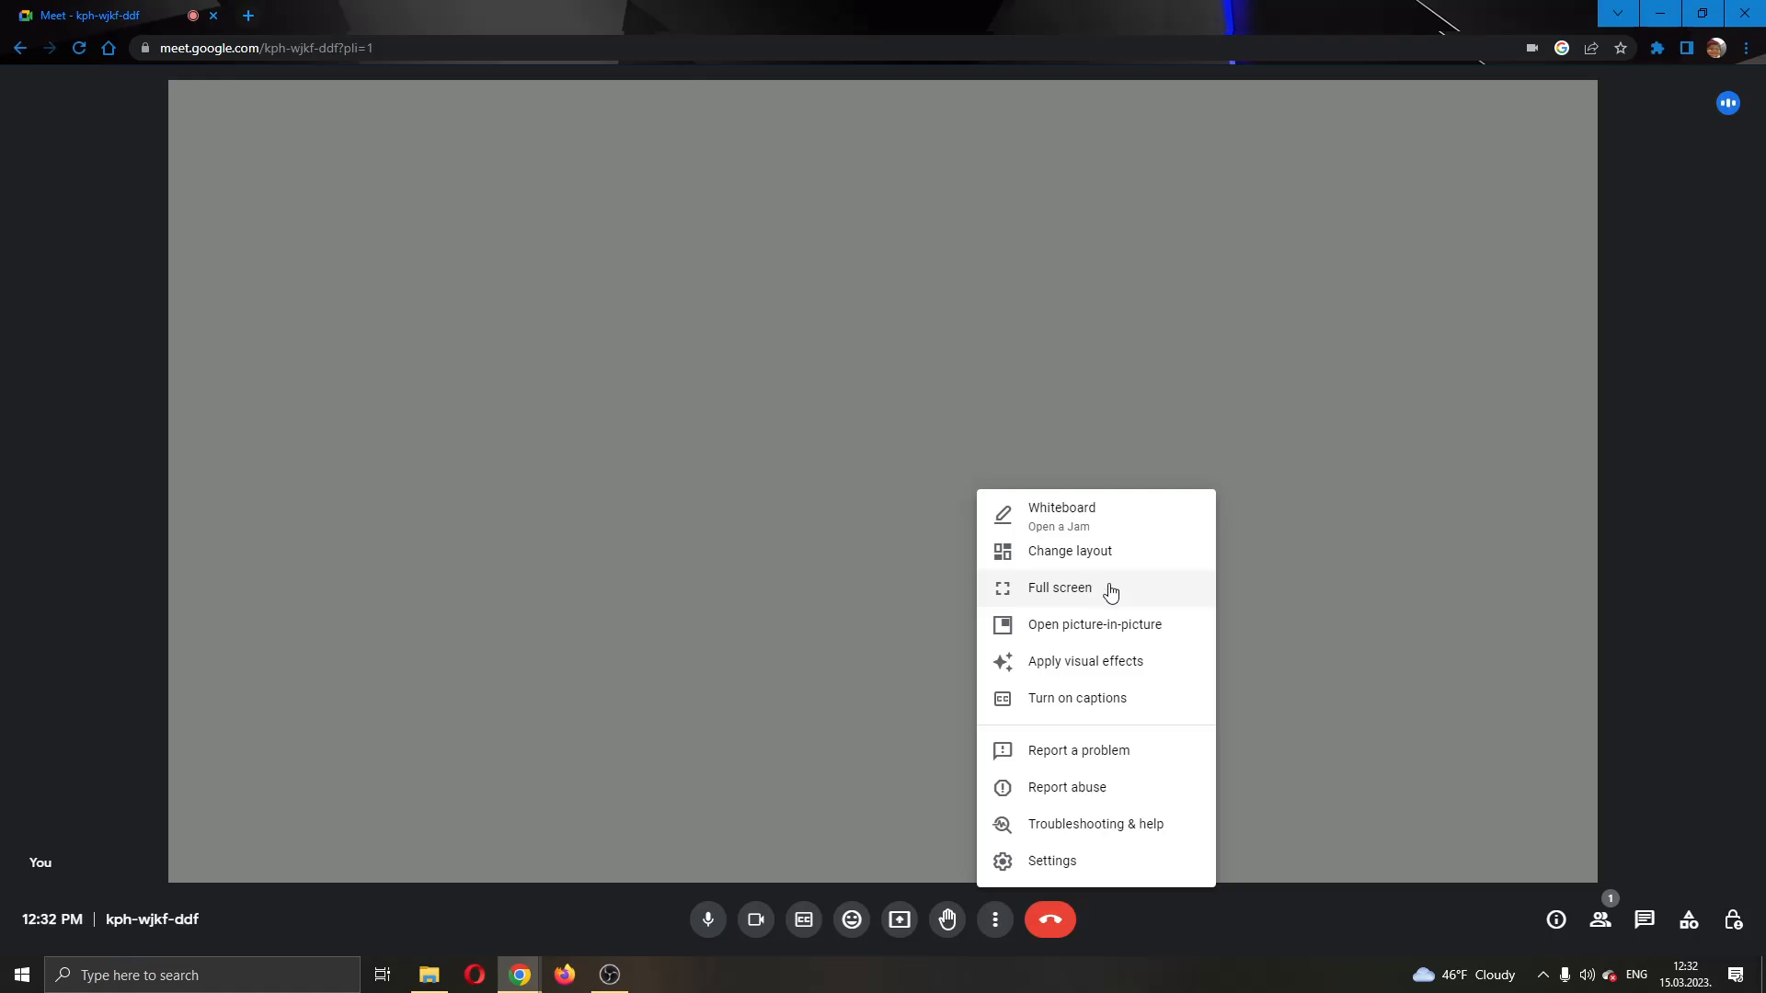
left_click(1059, 588)
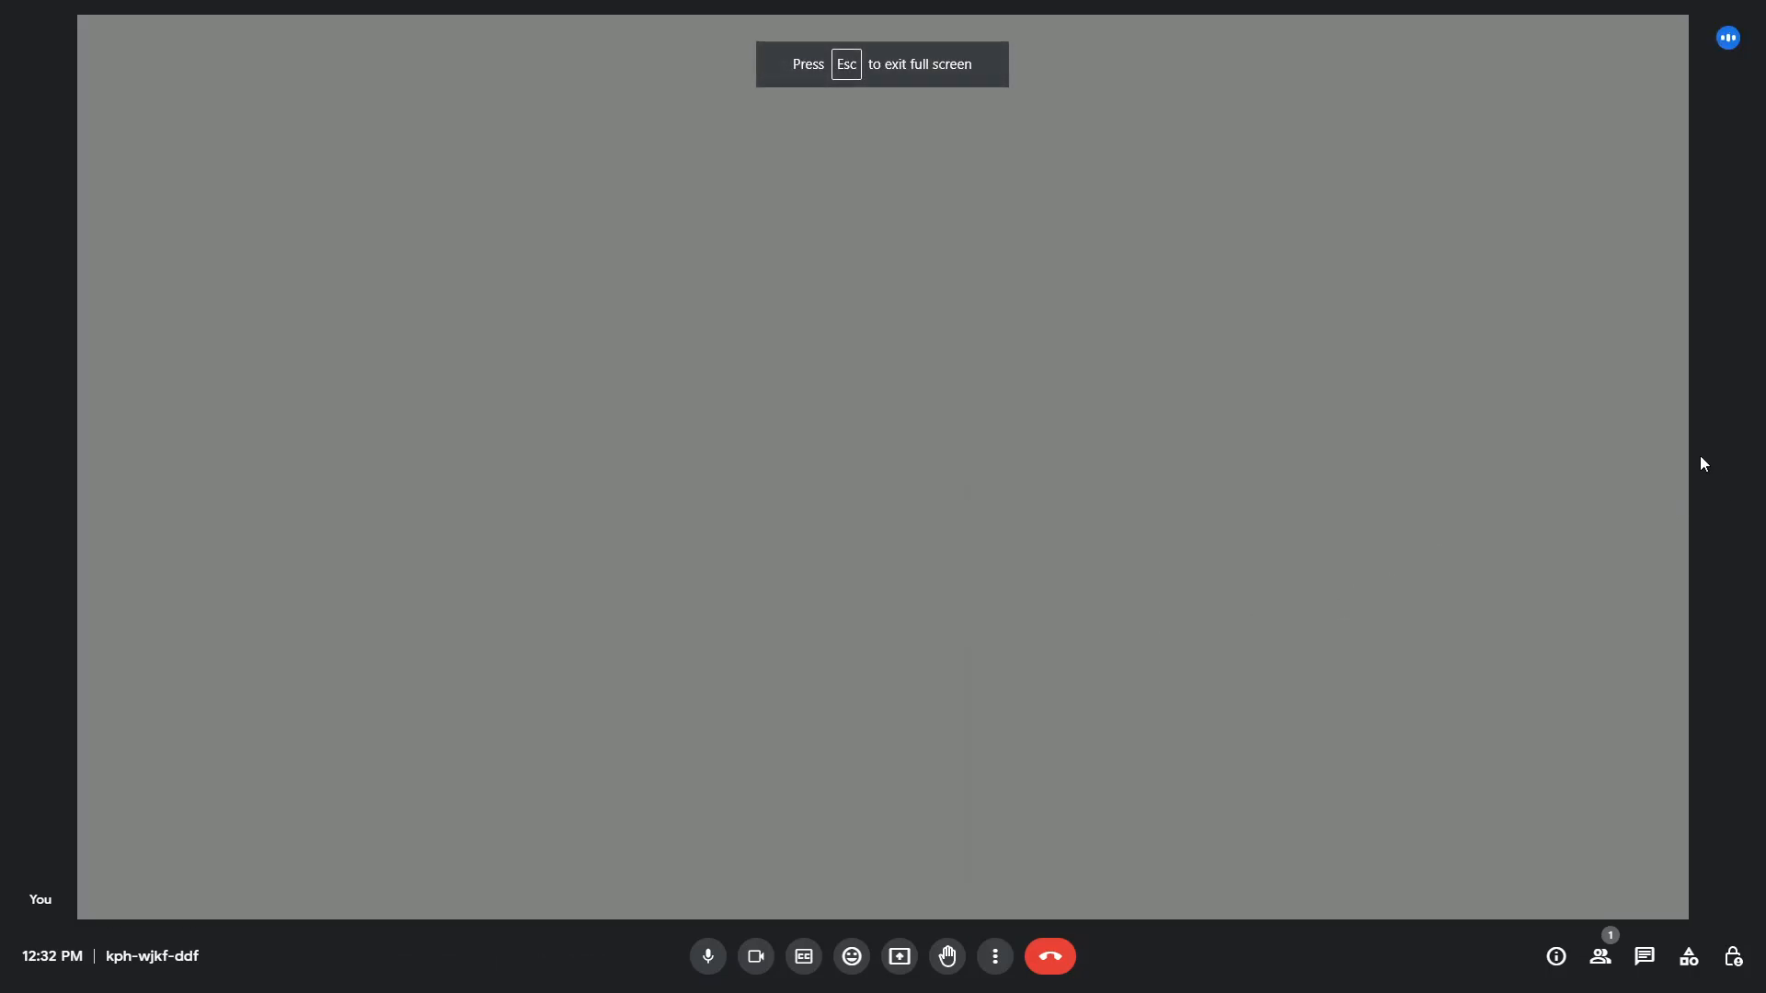
mouse_move(1686, 466)
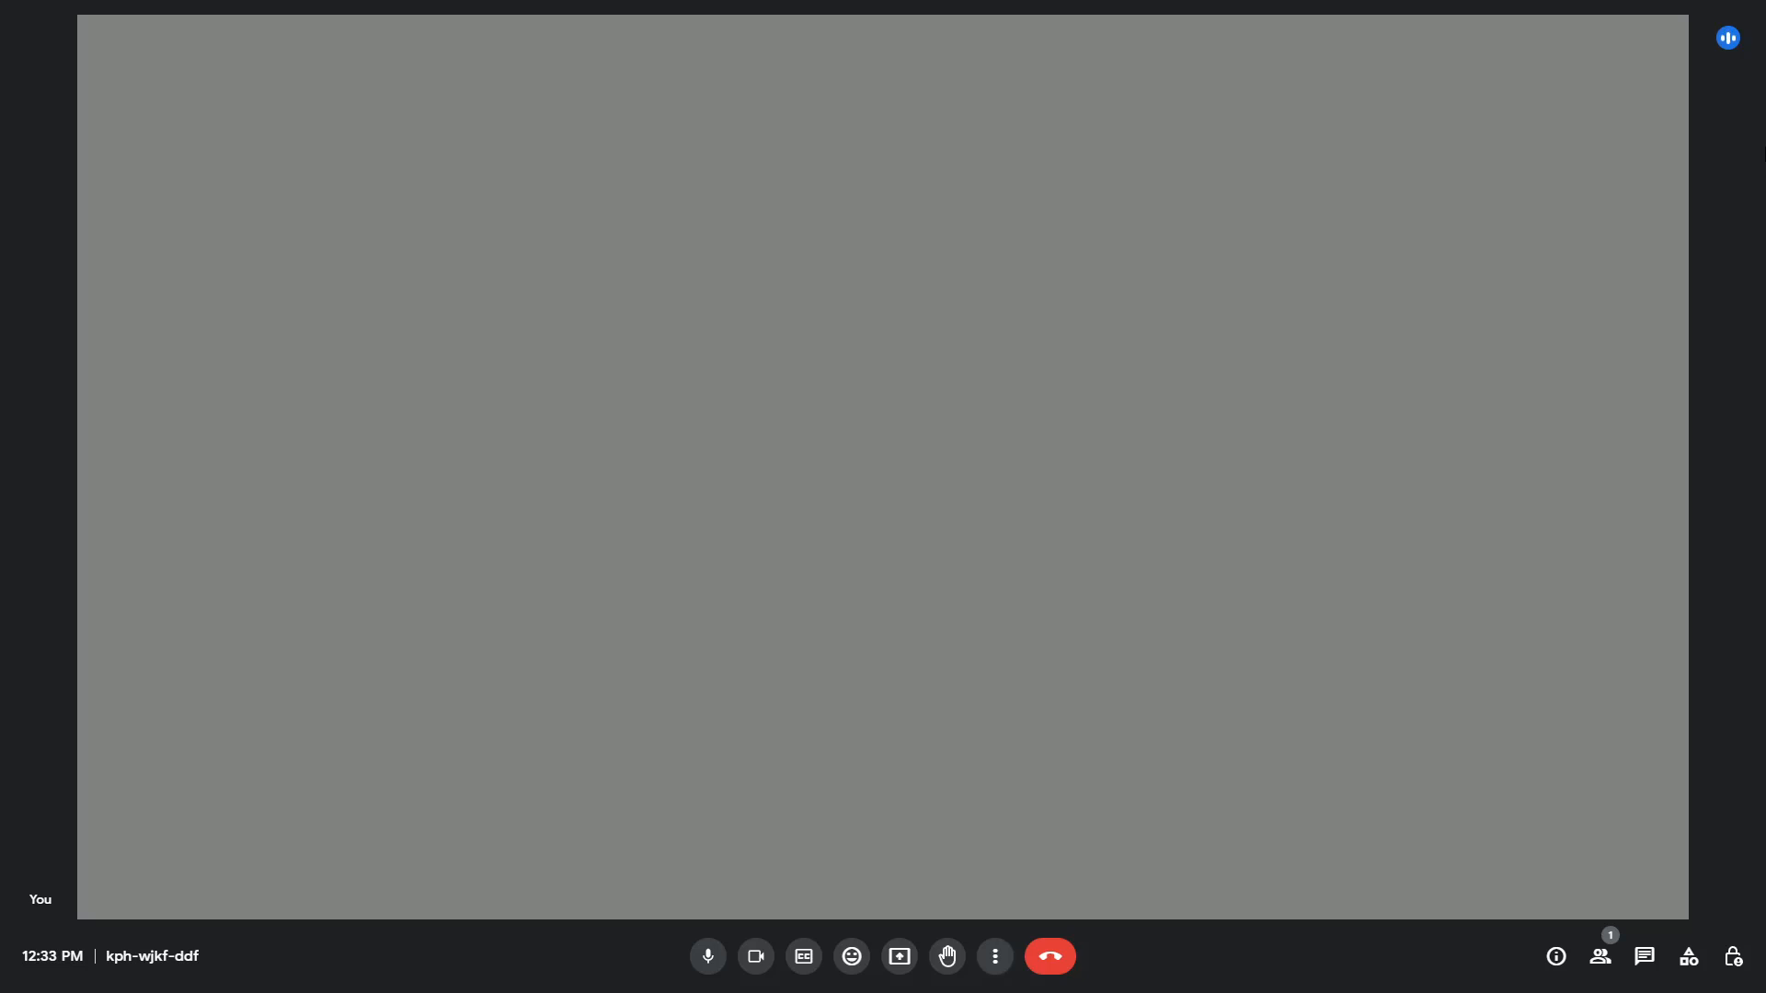
mouse_move(995, 956)
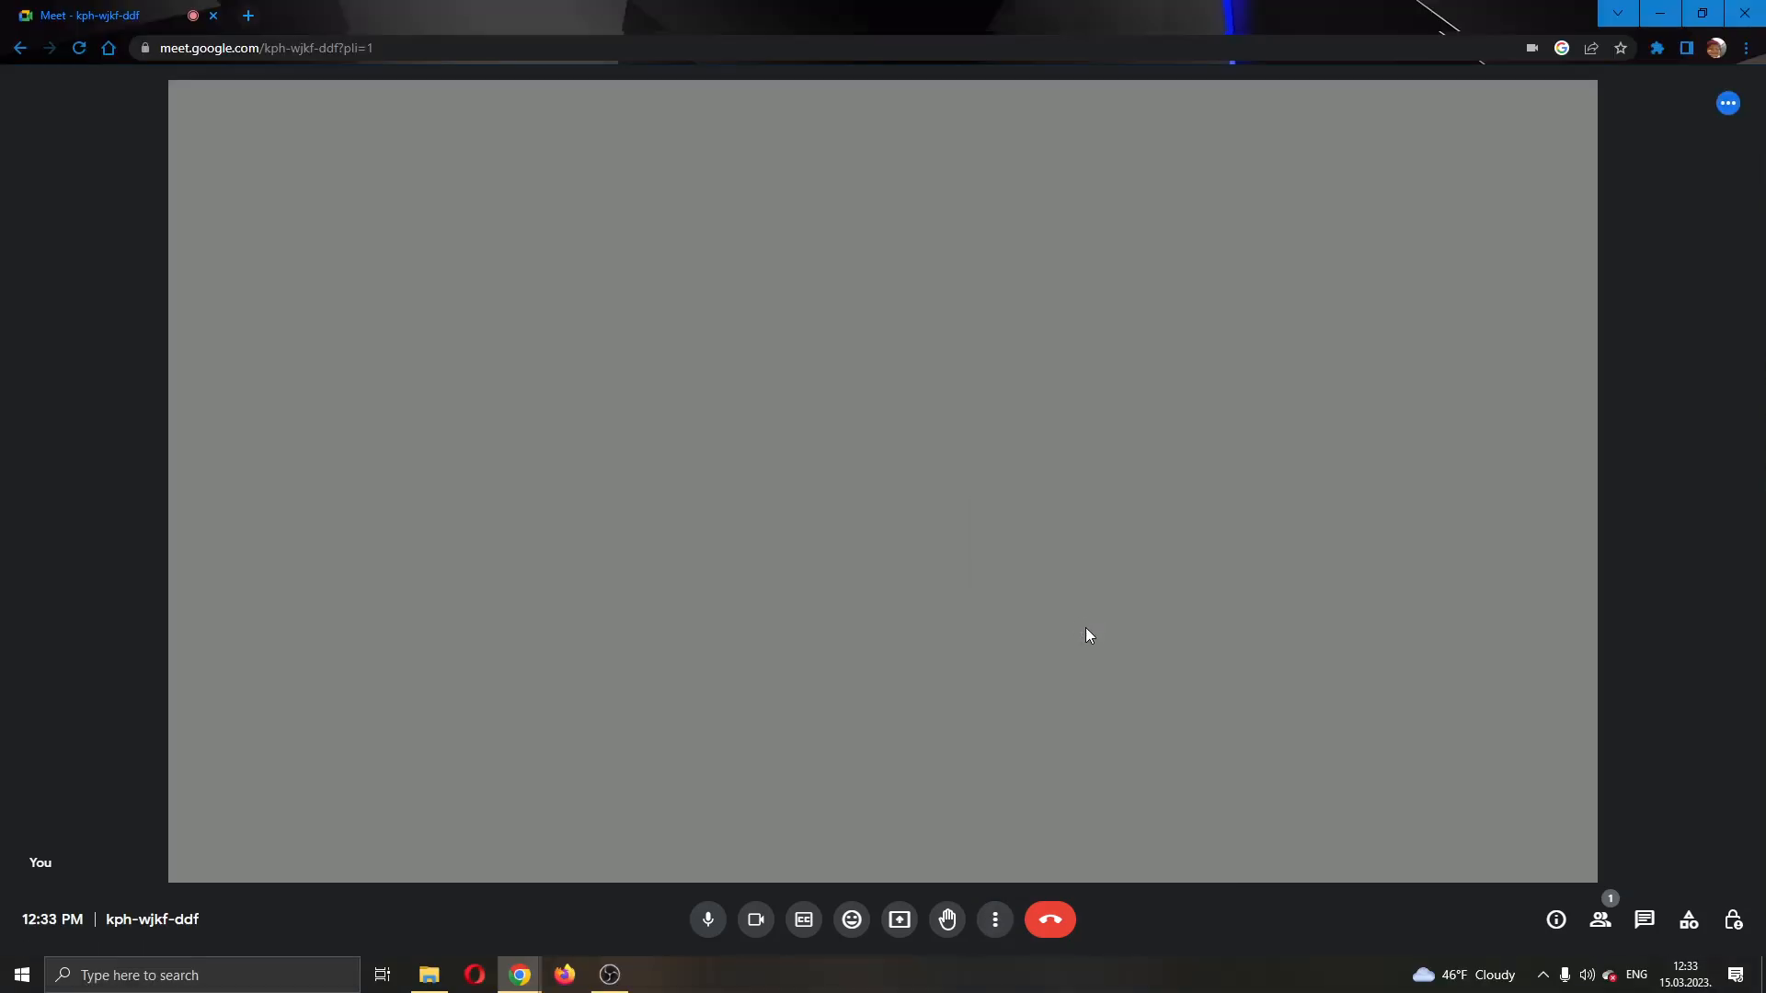
mouse_move(743, 186)
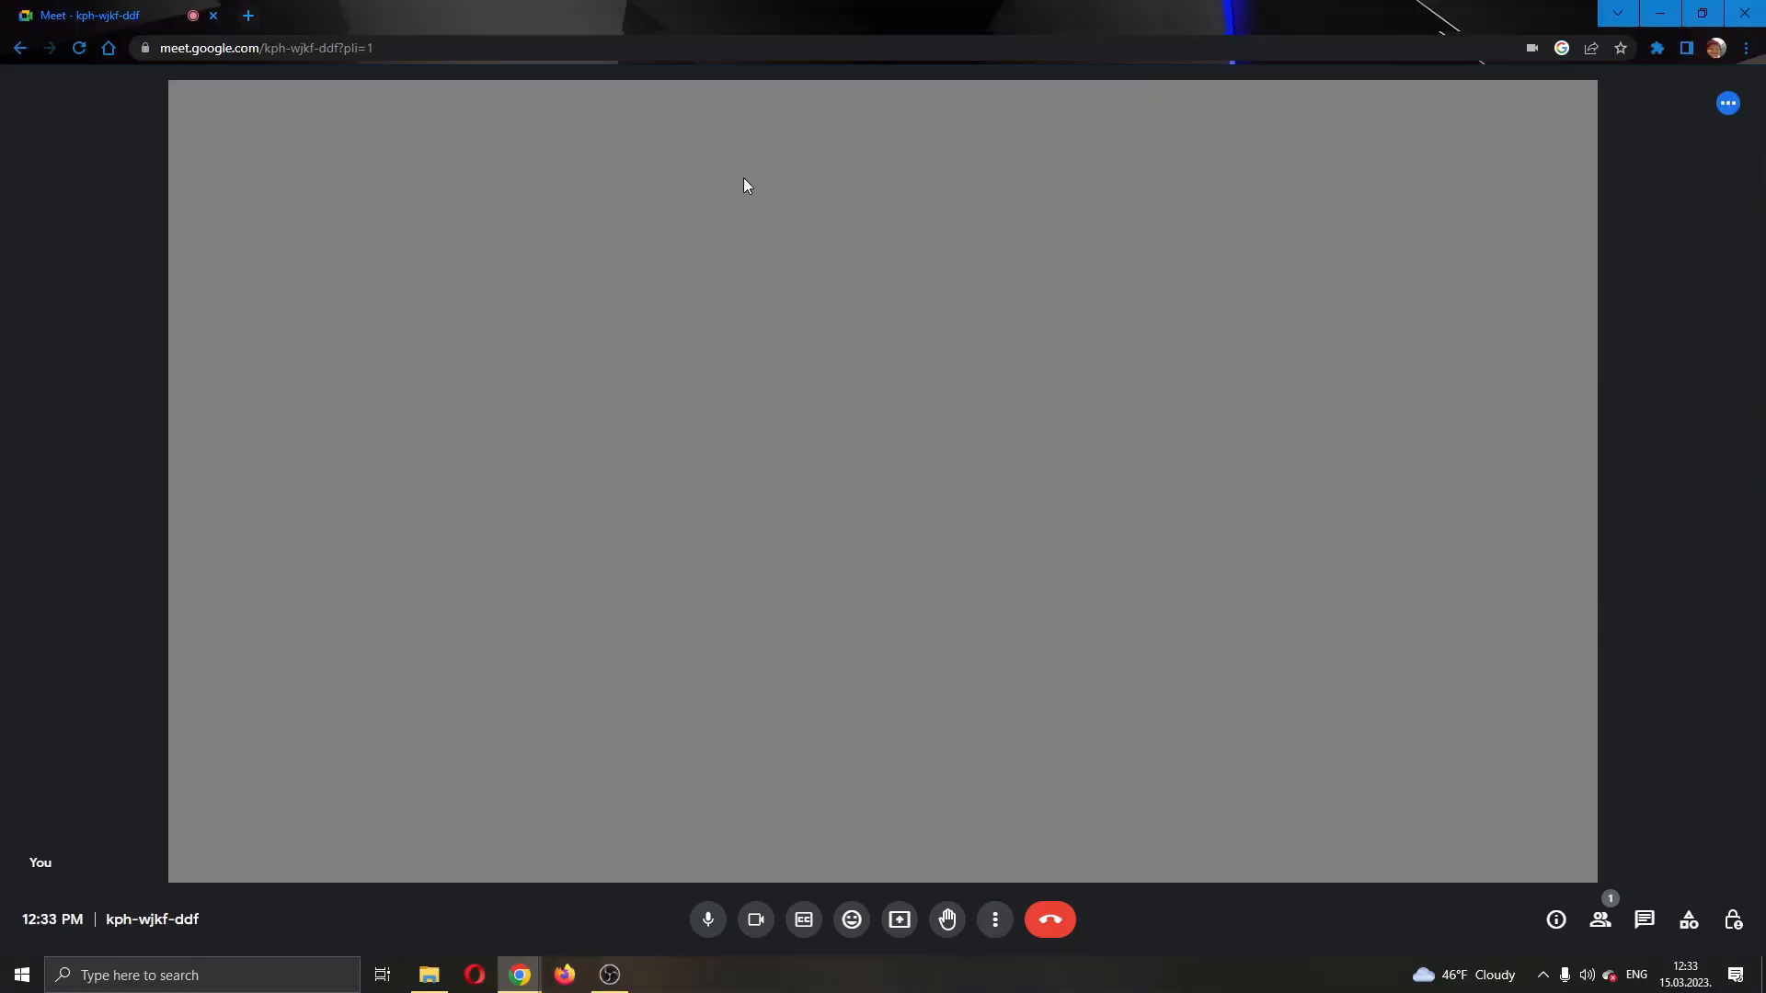
Leave the kph-wjkf-ddf call, returning to the Meet home page
left_click(1048, 919)
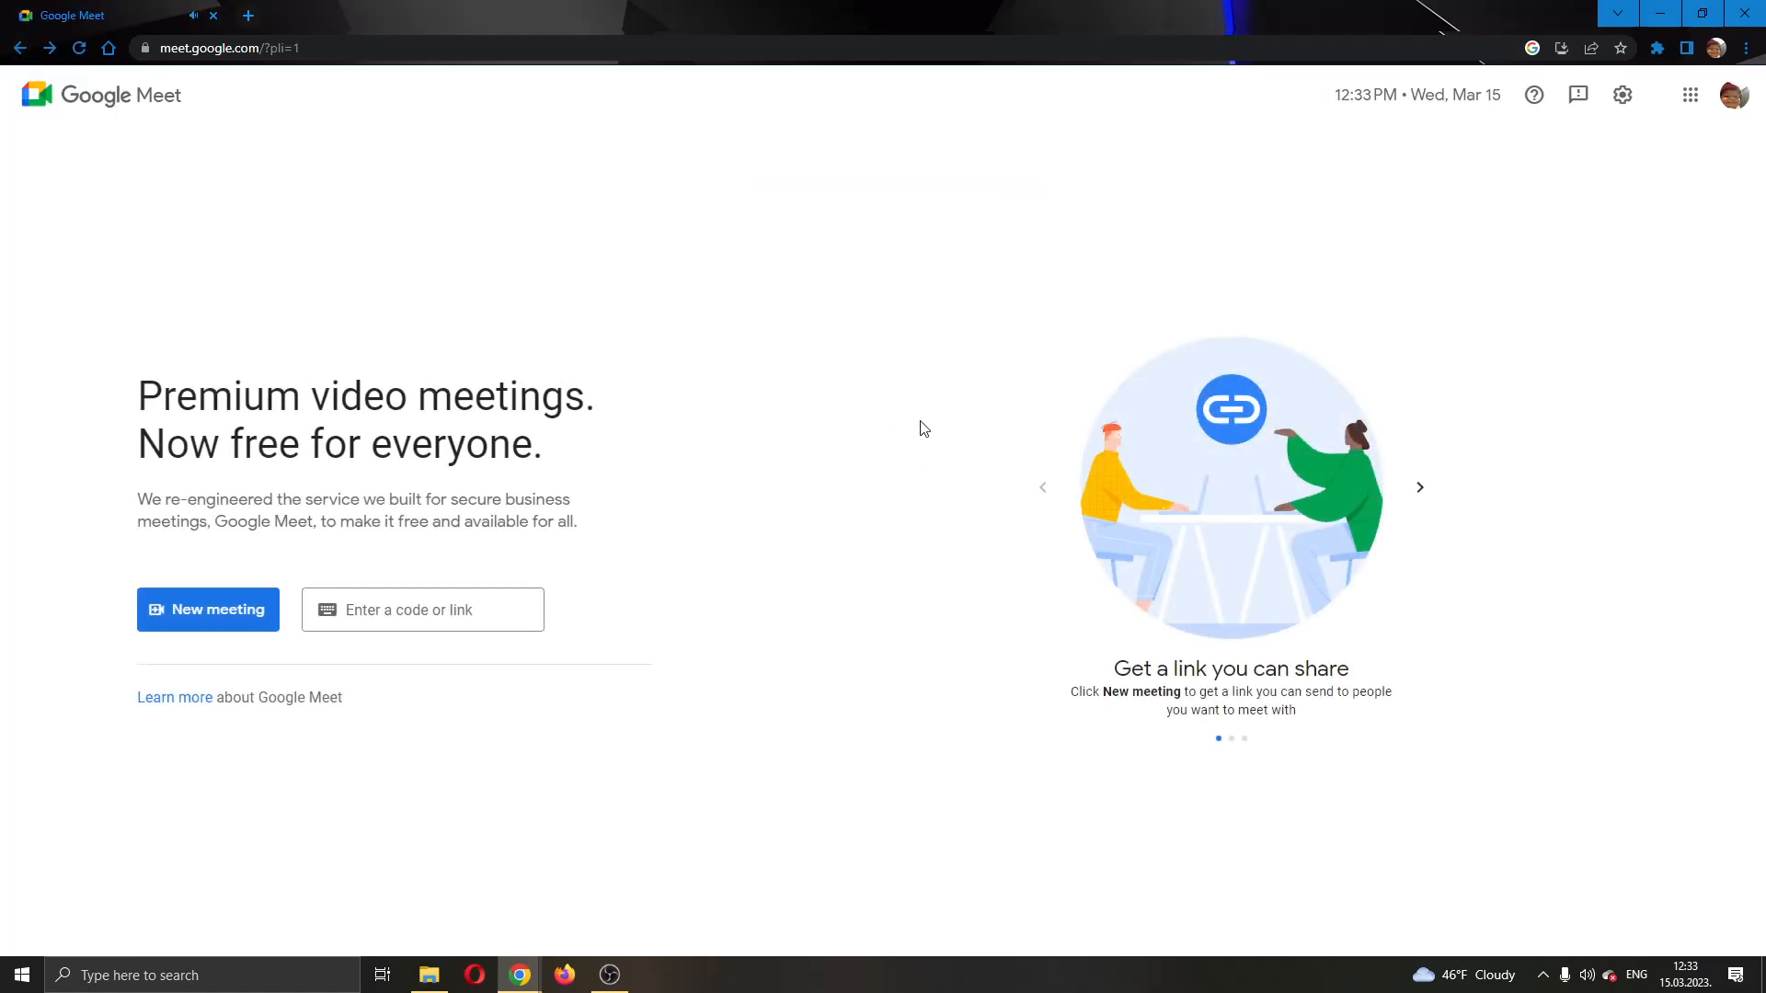